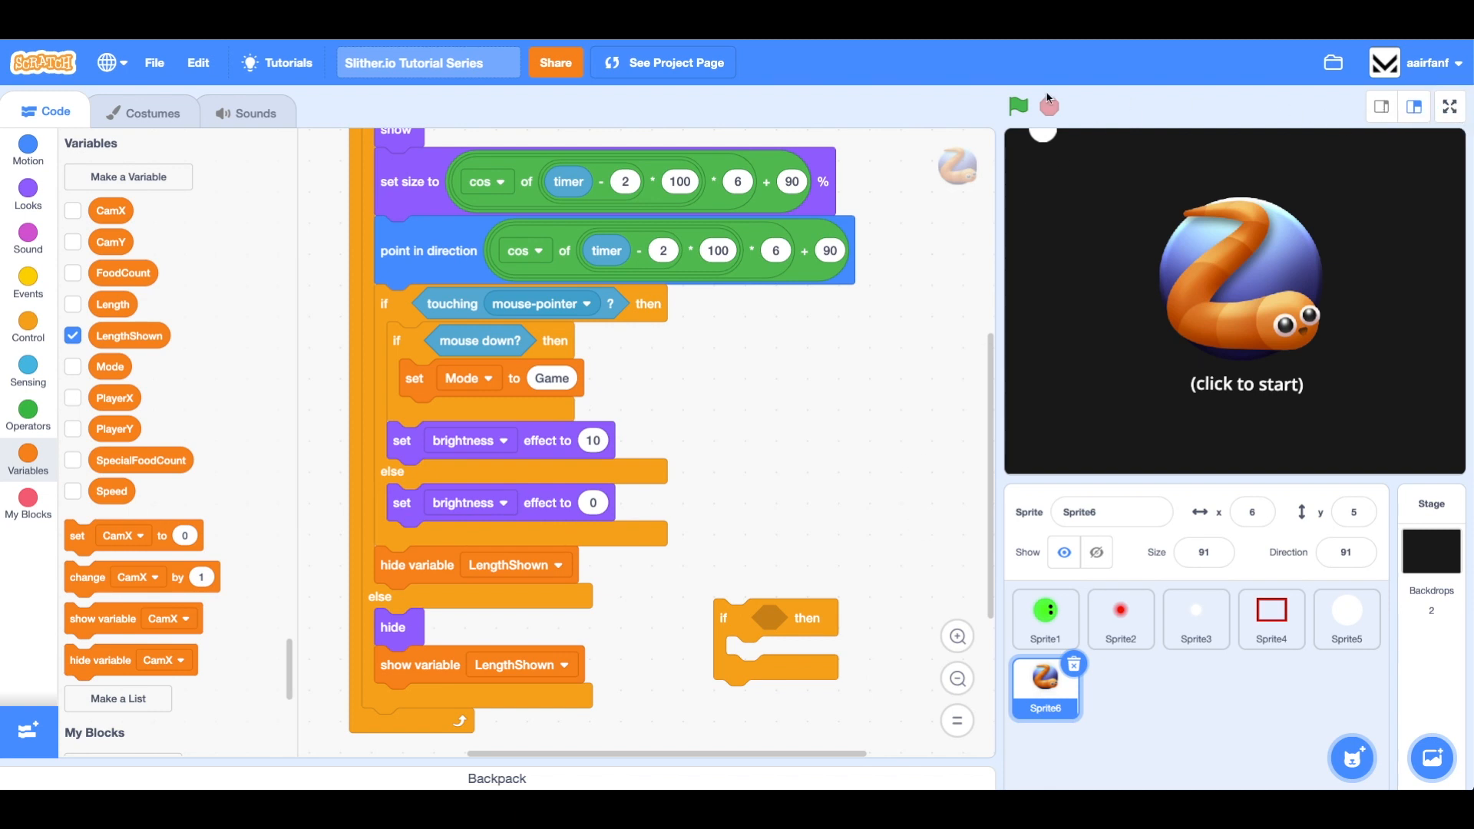
Preview the menu screen at full size and return to the code
{"action": "left_click", "coordinate": [1448, 106]}
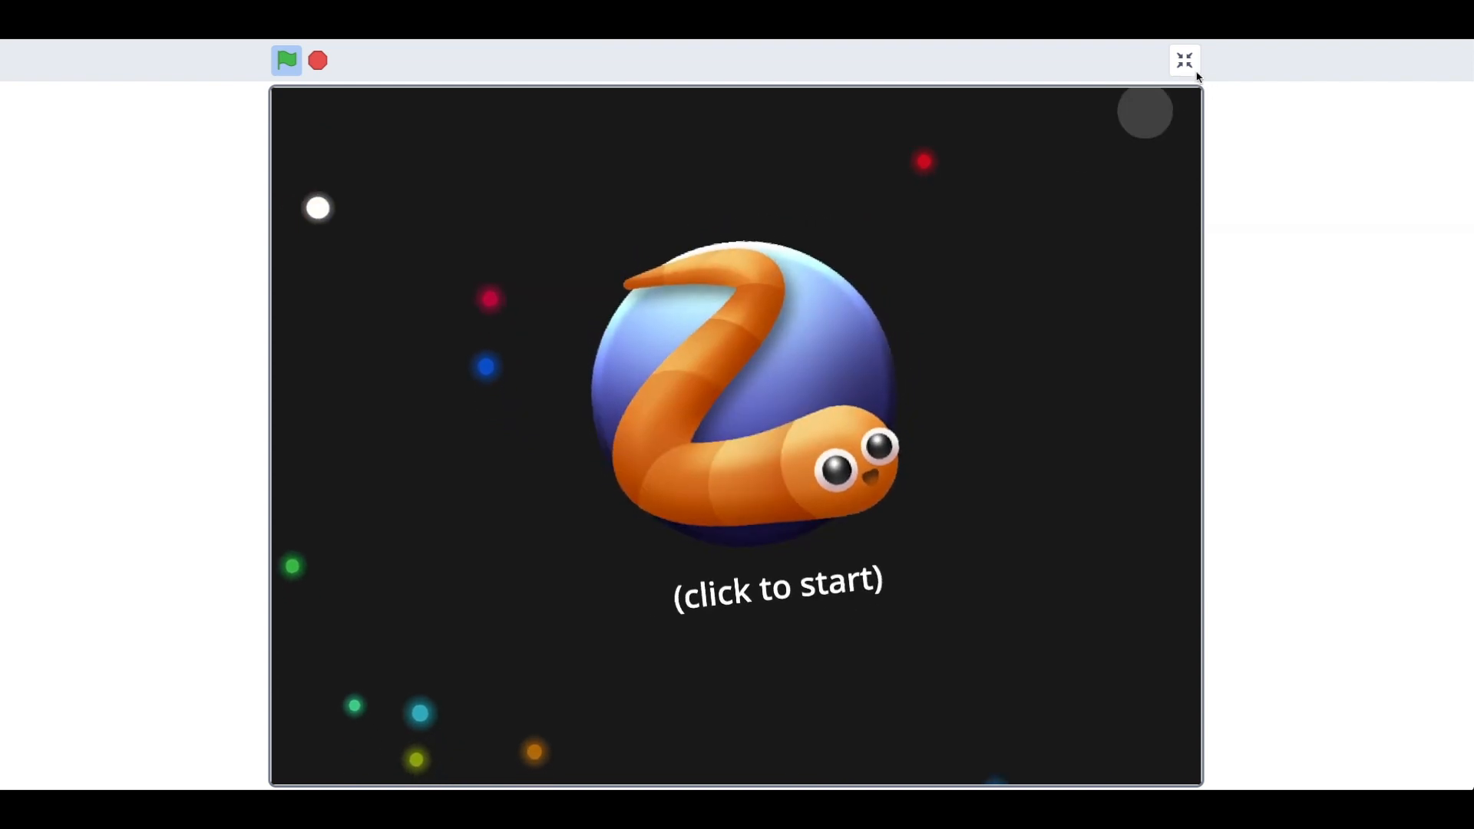
{"action": "left_click", "coordinate": [1184, 60]}
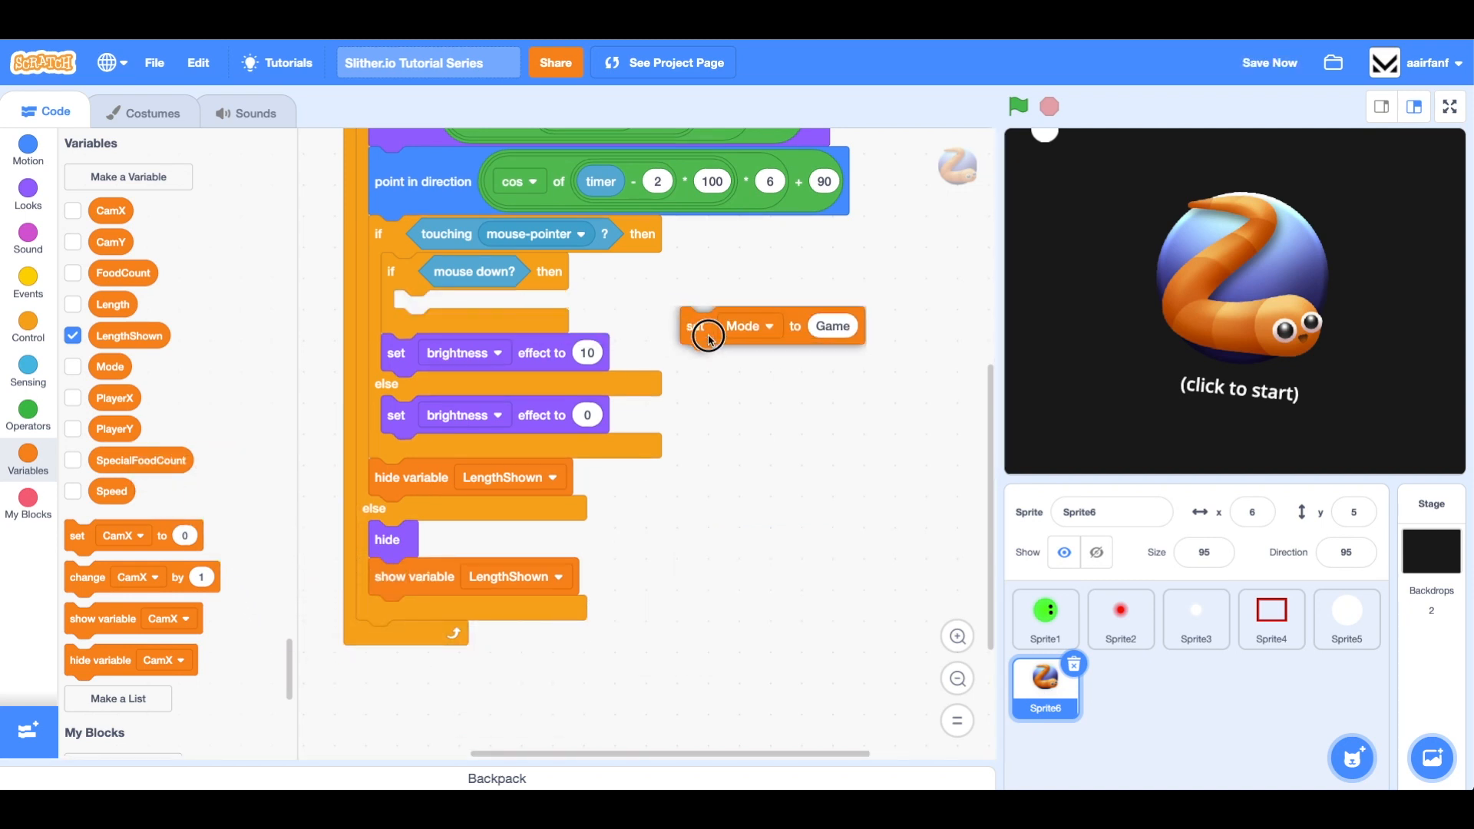
Detach 'set Mode to Game' from the click check and broadcast a new StartGame message there
{"action": "left_click", "coordinate": [28, 282]}
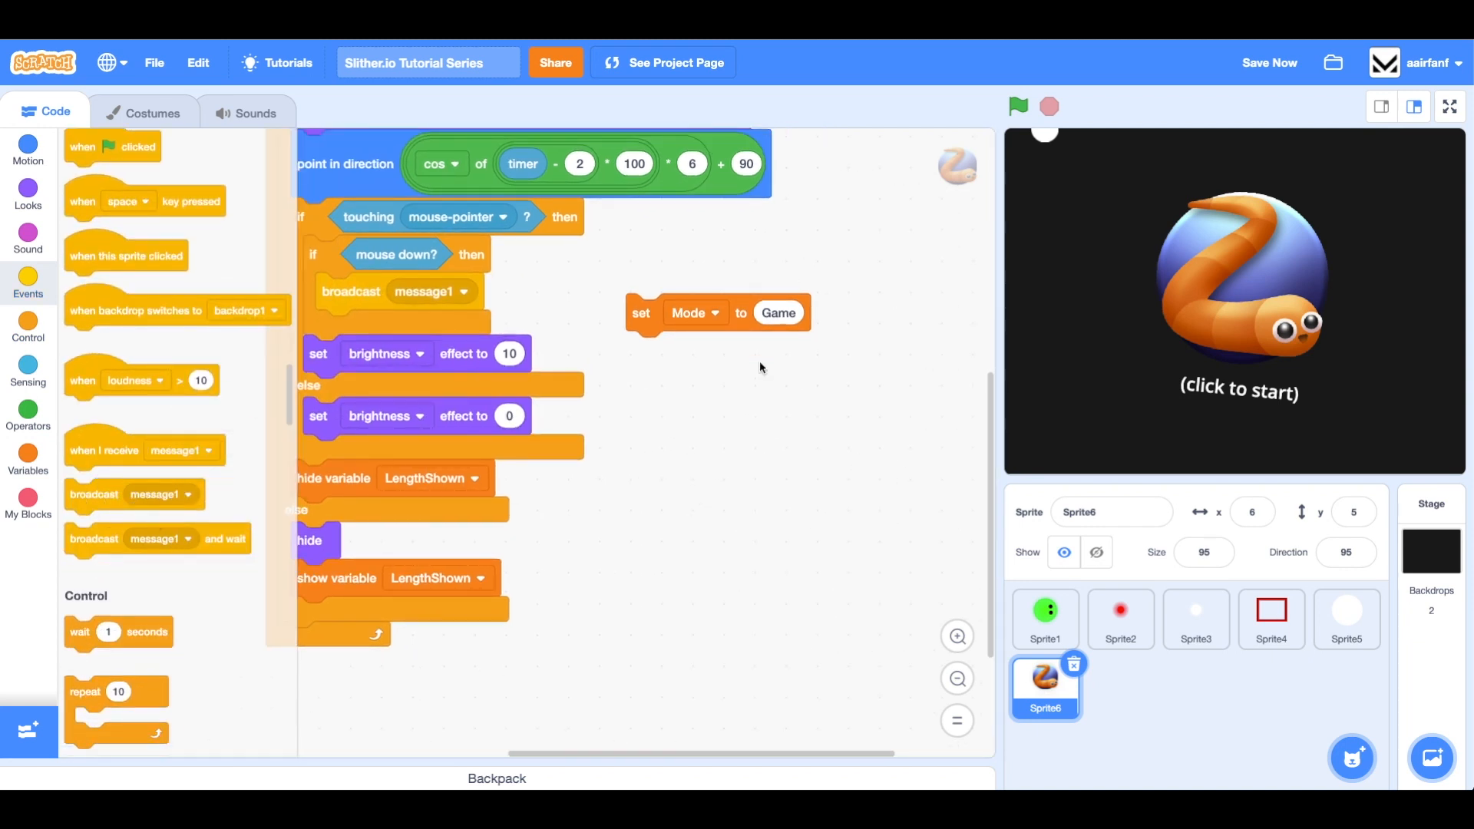
{"action": "left_click", "coordinate": [470, 292]}
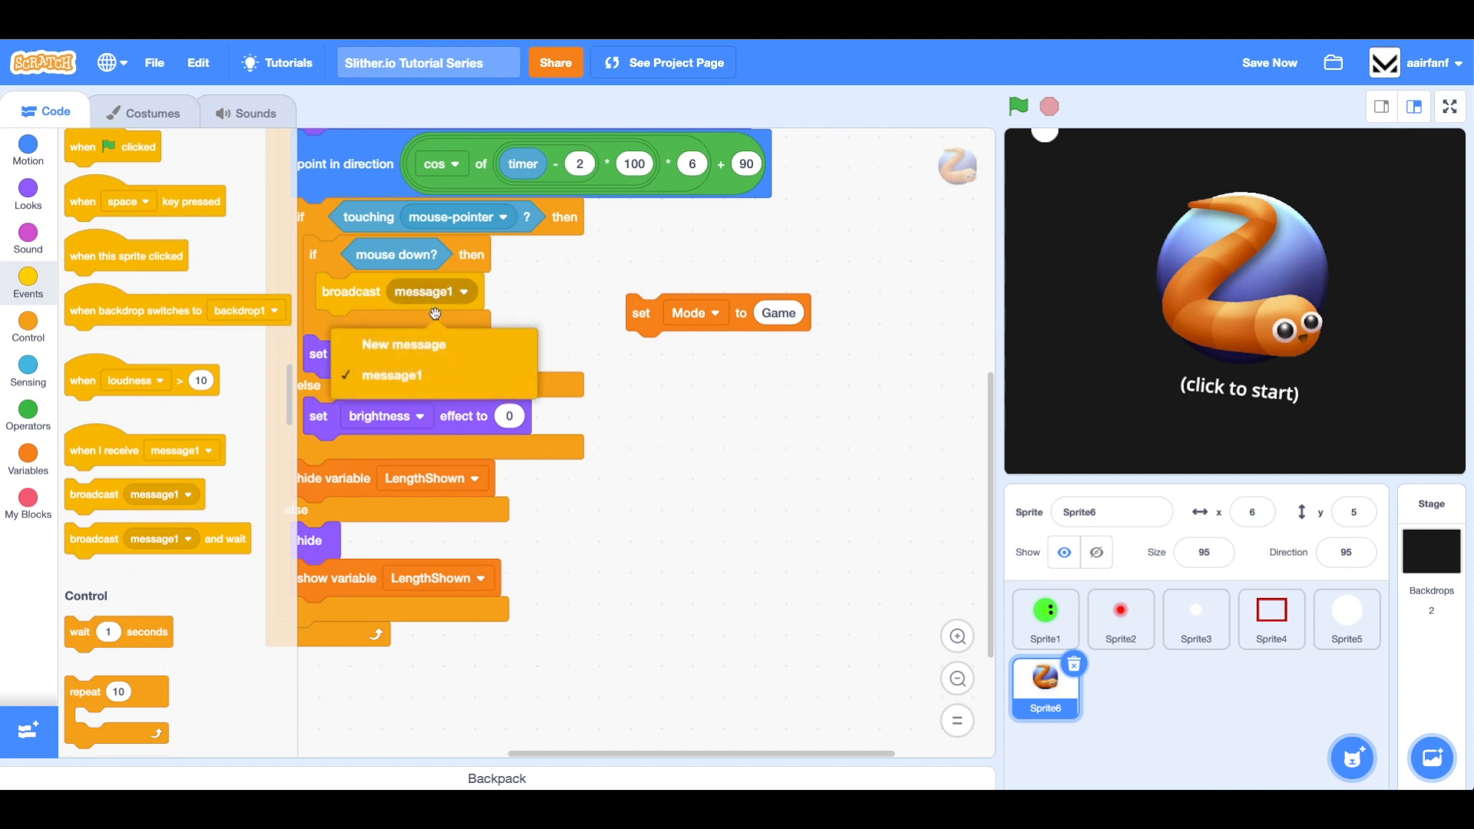
{"action": "left_click", "coordinate": [403, 344]}
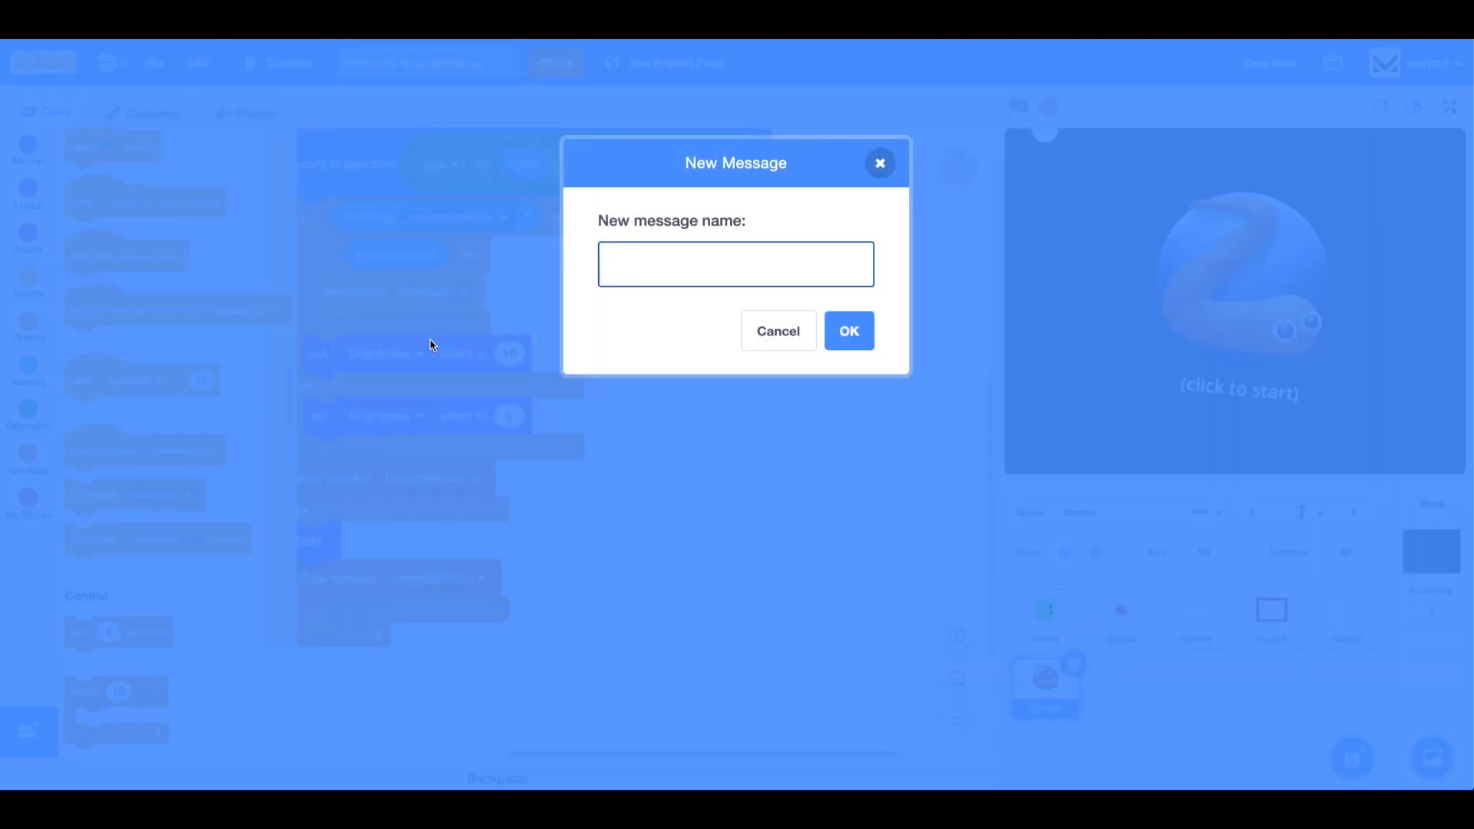
{"action": "type", "text": "StartGame"}
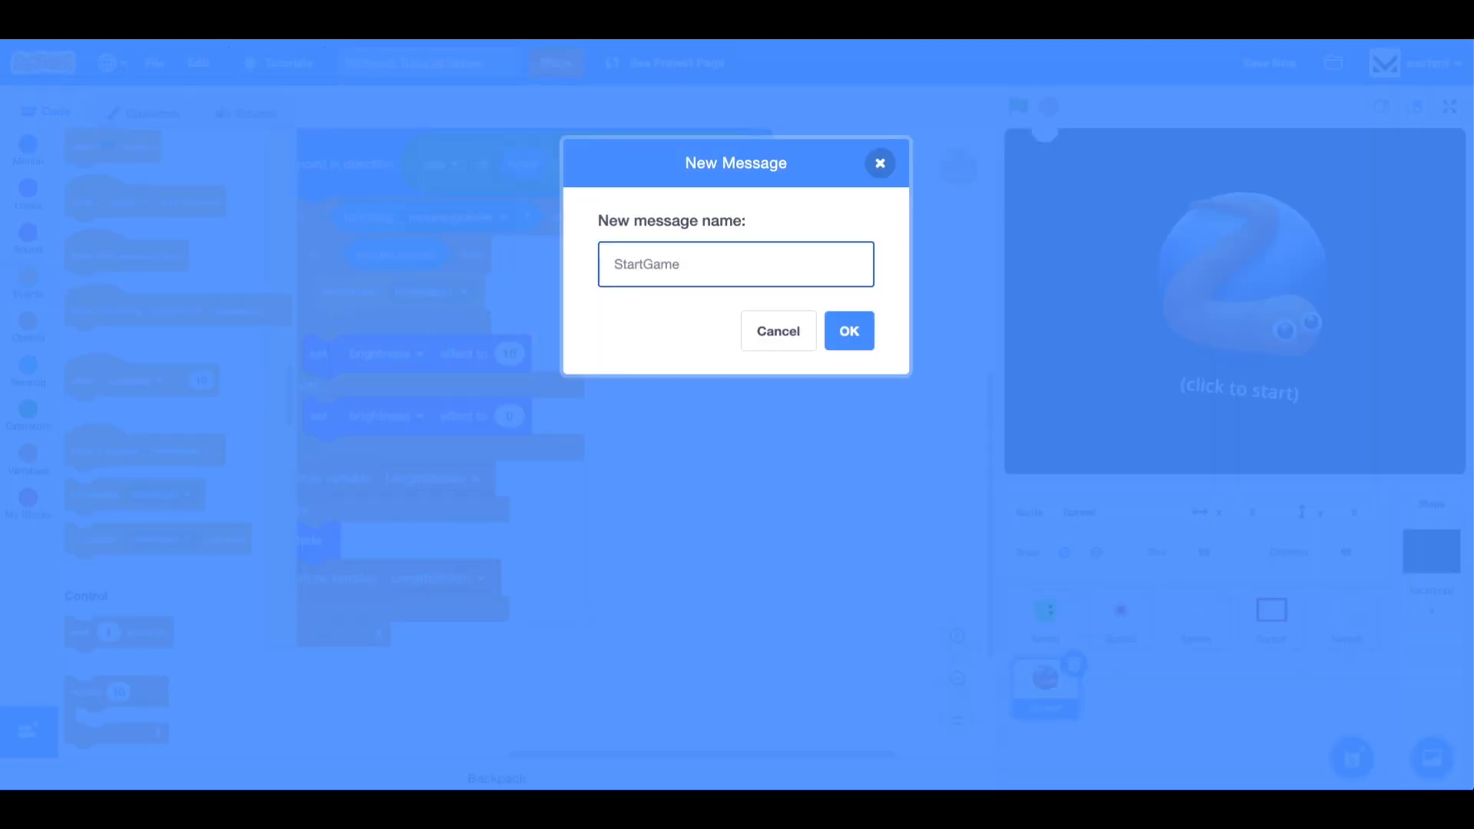
{"action": "left_click", "coordinate": [847, 332]}
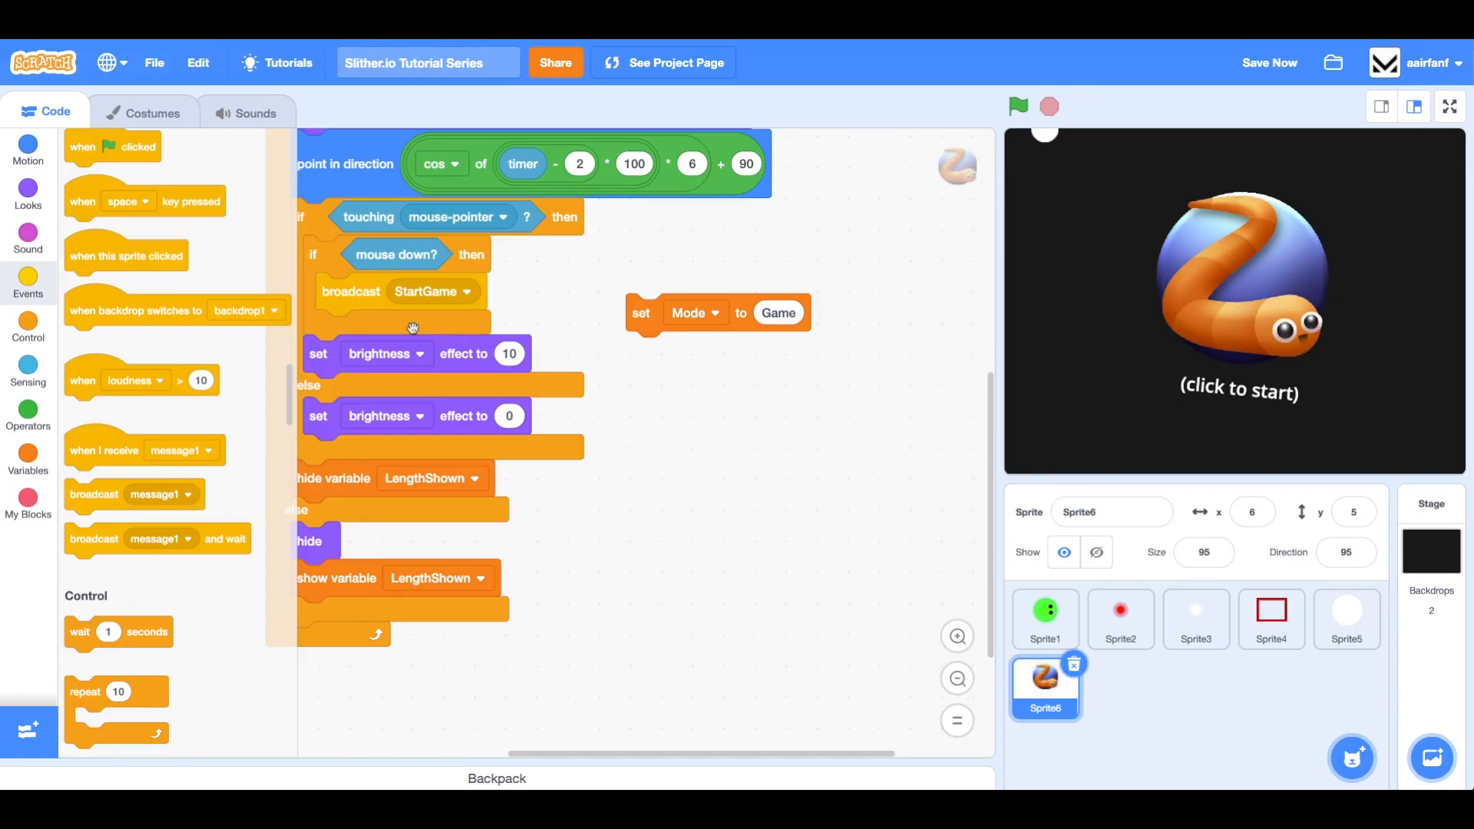
Build a 'when I receive StartGame' script setting ghost effect to 60 and Mode to Game
{"action": "left_click_drag", "start_coordinate": [103, 450], "coordinate": [654, 384]}
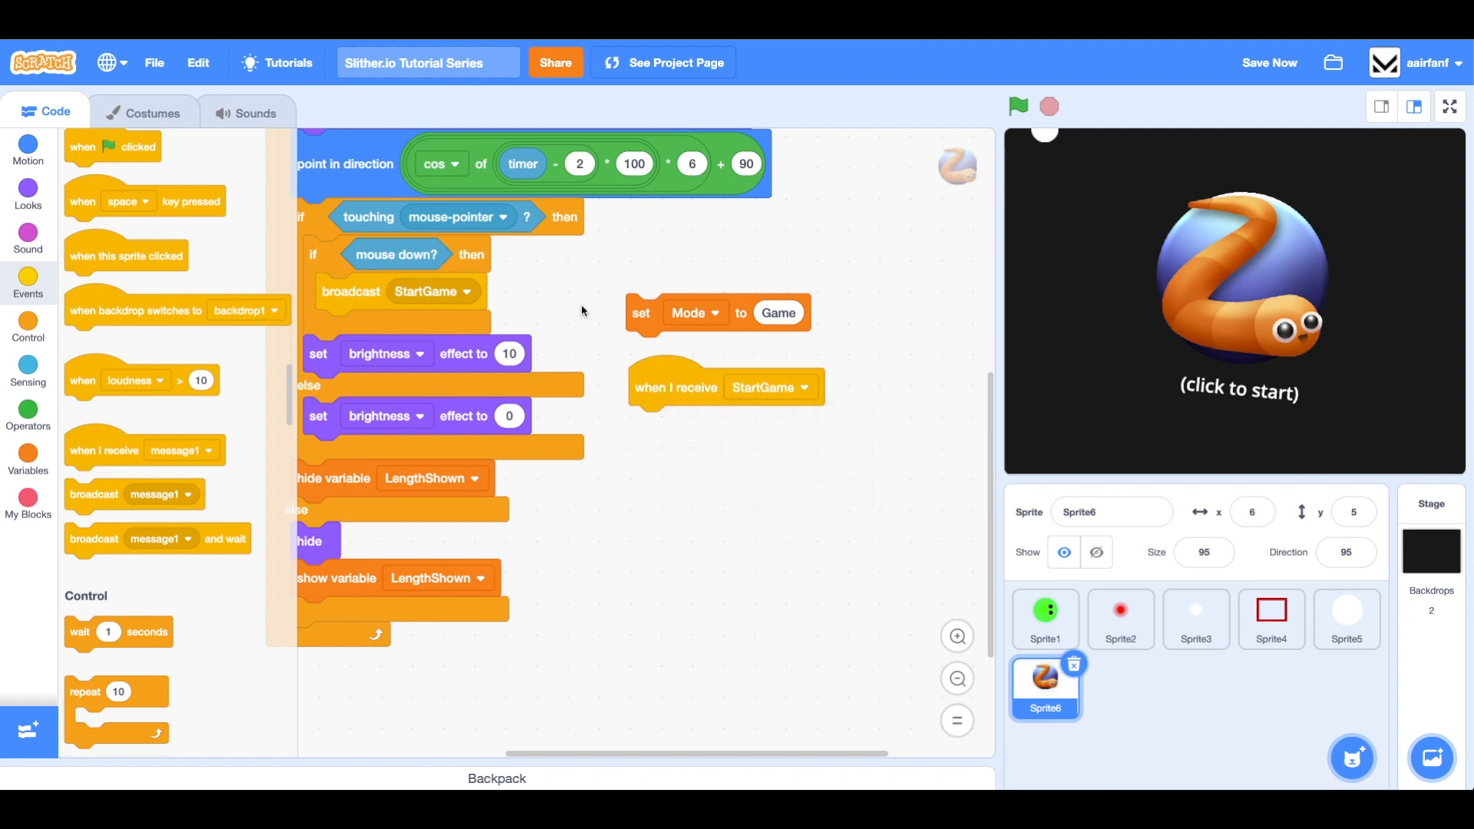
{"action": "left_click_drag", "start_coordinate": [642, 313], "coordinate": [723, 475]}
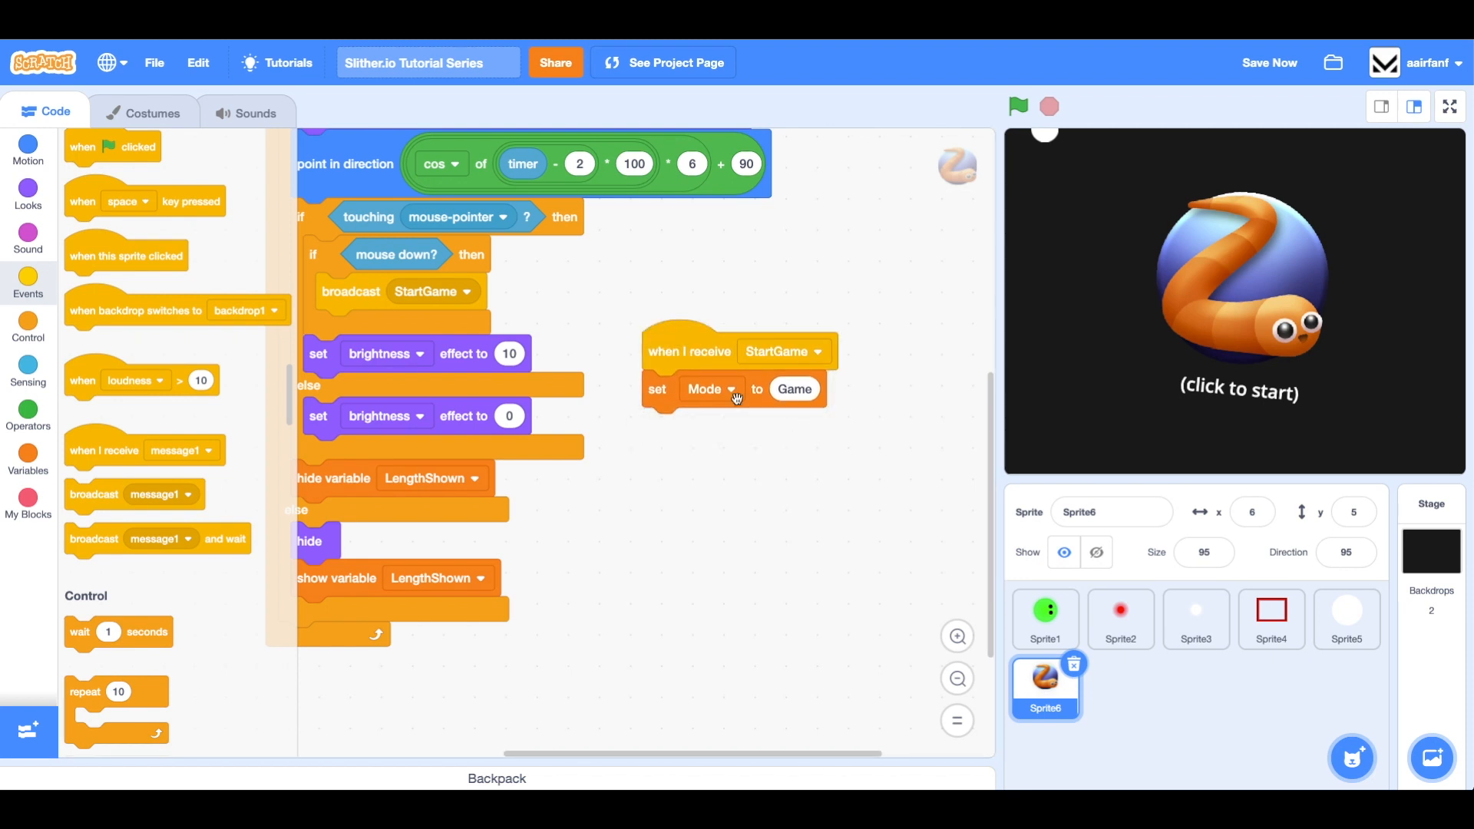
{"action": "left_click", "coordinate": [28, 187]}
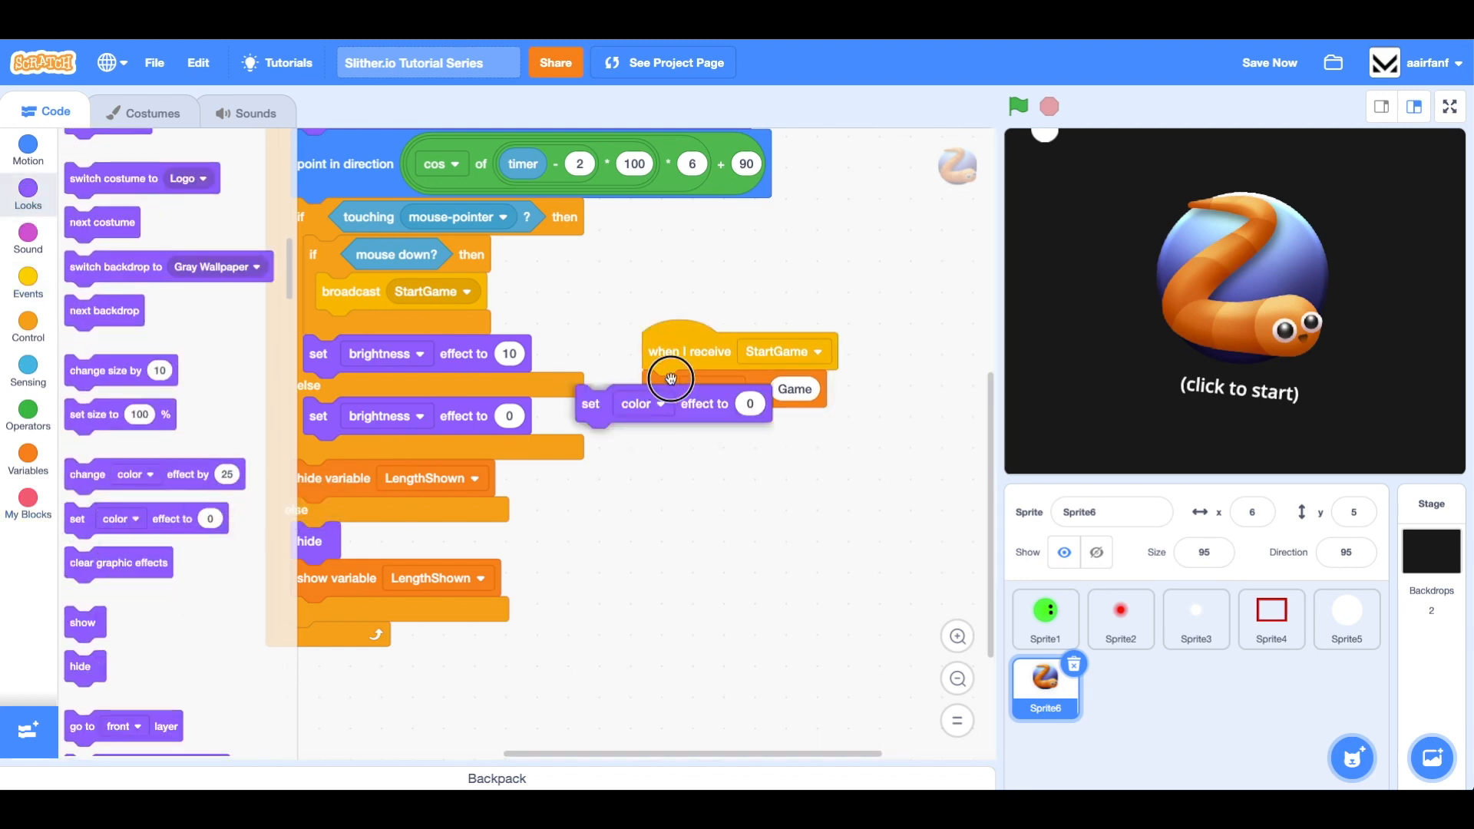
{"action": "left_click", "coordinate": [708, 389]}
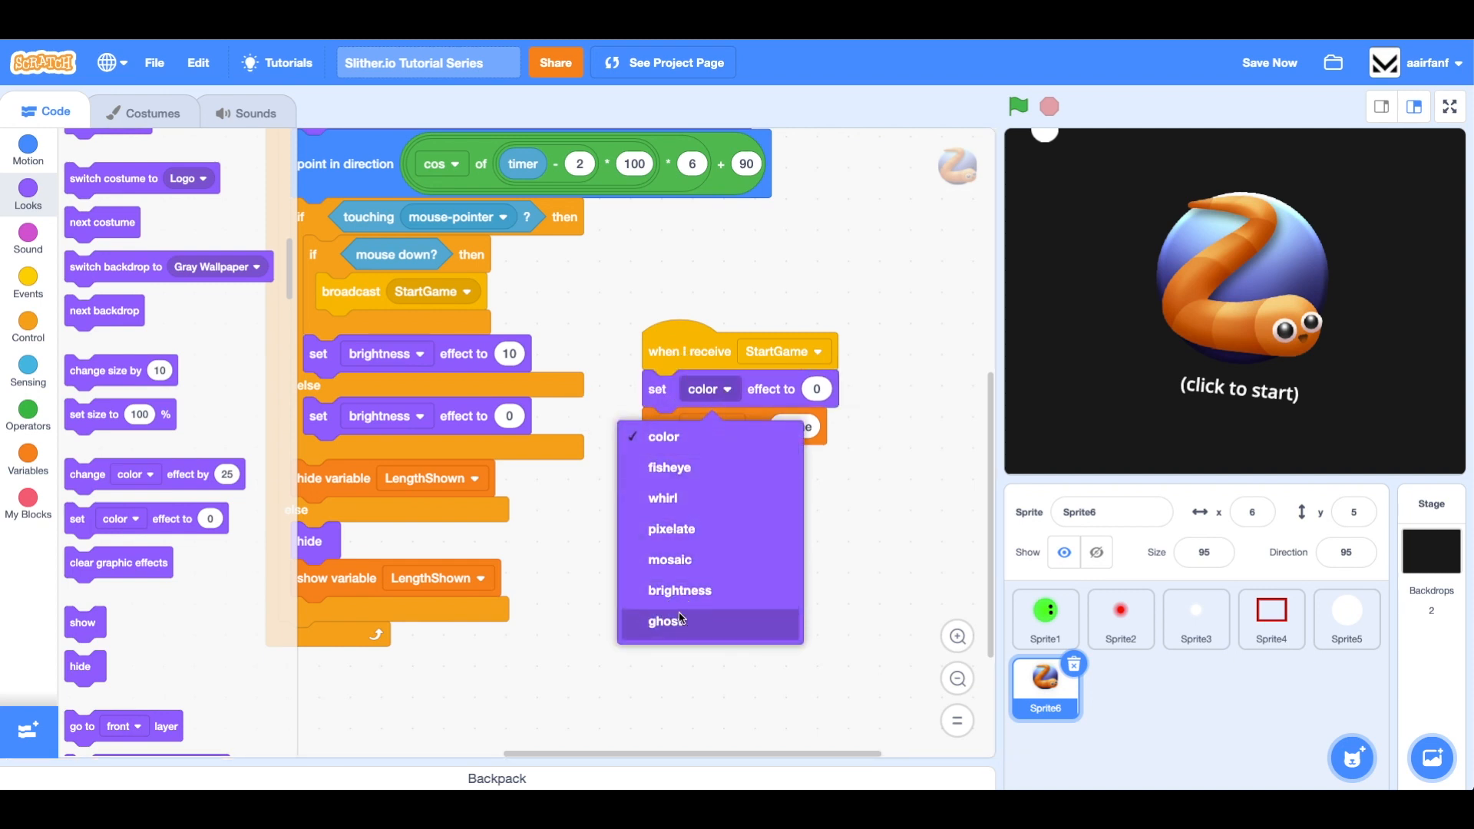
{"action": "left_click", "coordinate": [667, 621]}
{"action": "type", "text": "60"}
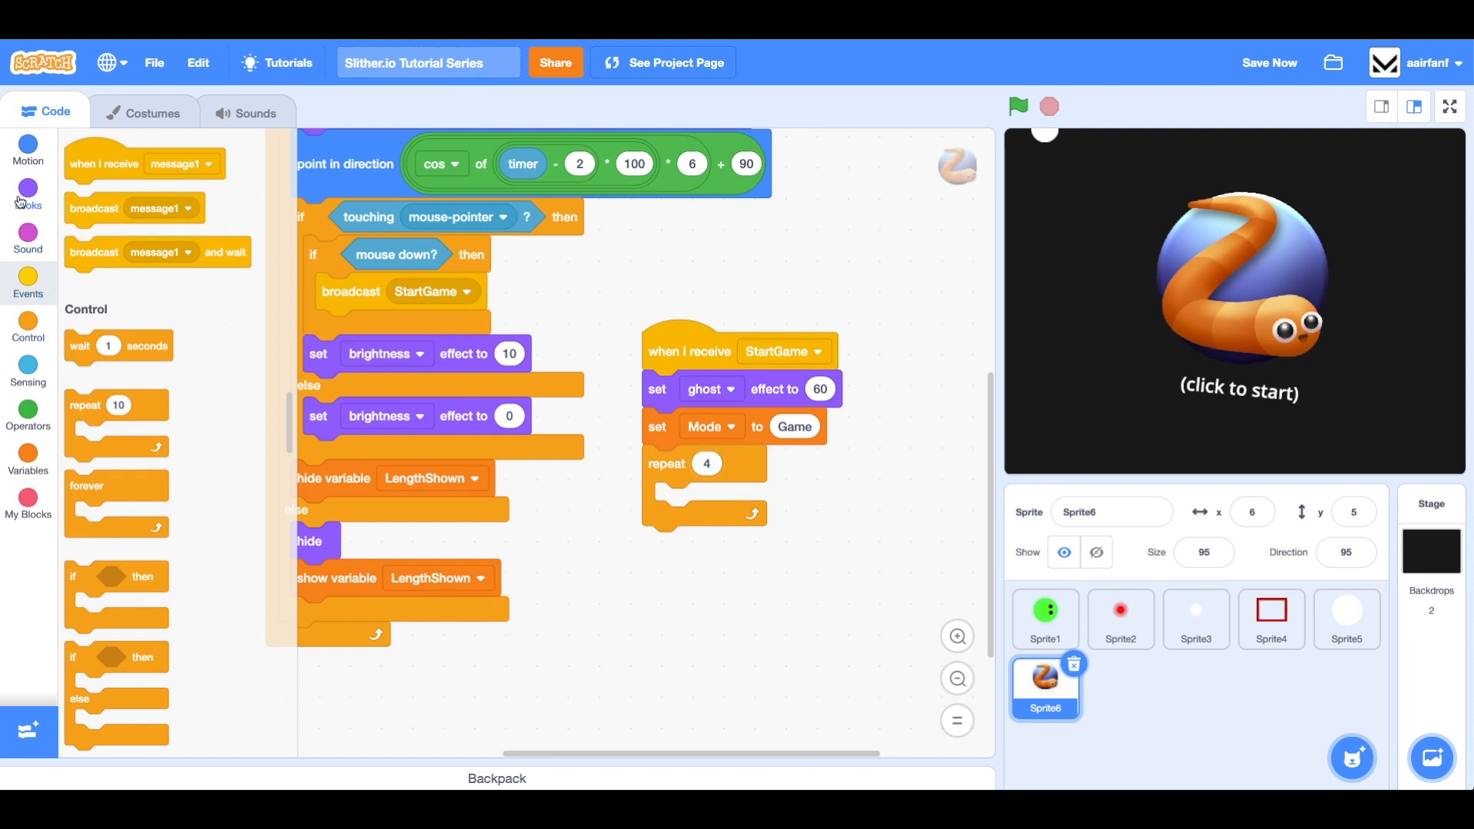
Place show then hide inside the repeat 4 loop
{"action": "left_click", "coordinate": [28, 193]}
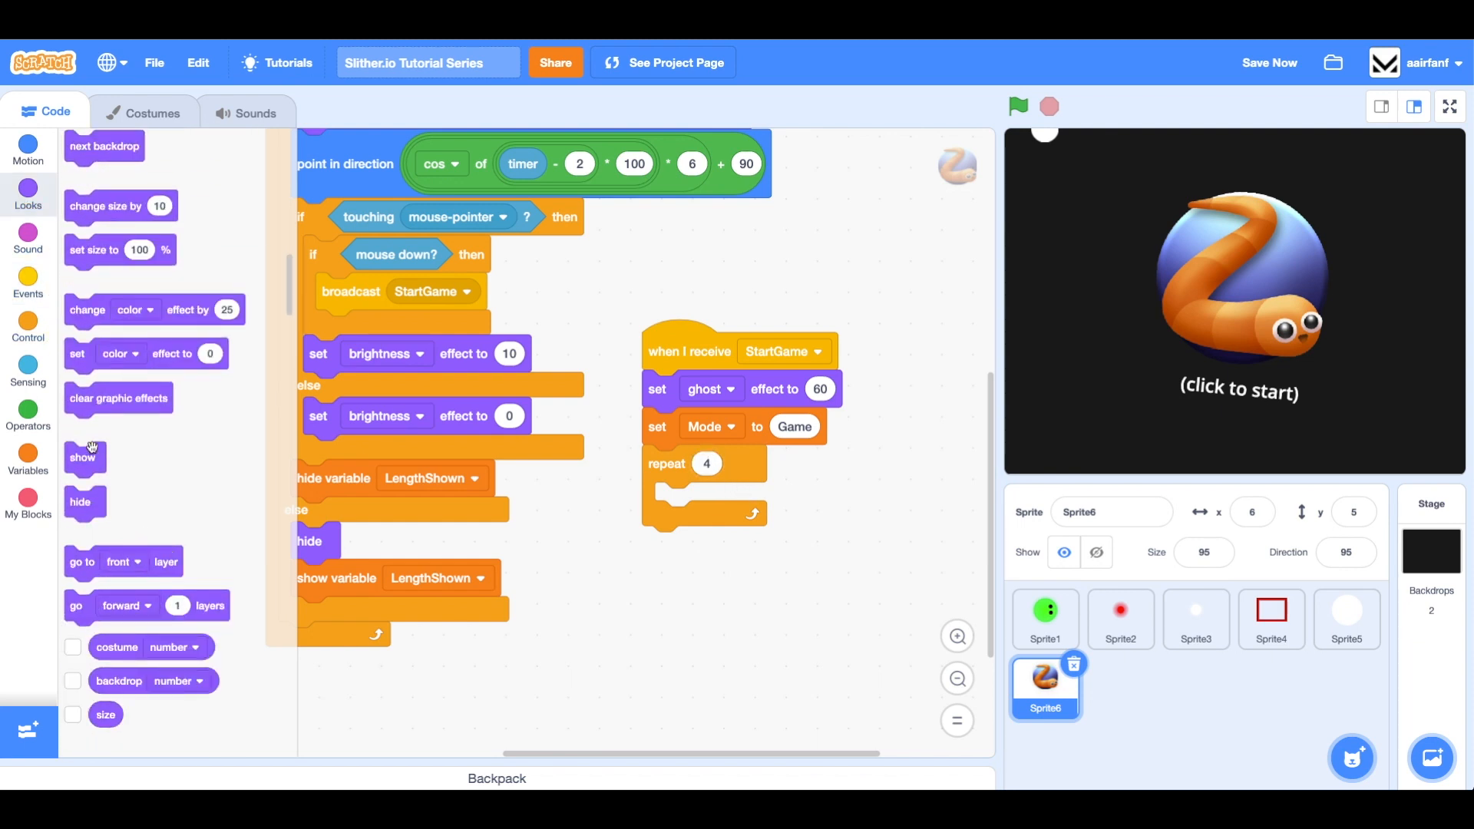
{"action": "left_click_drag", "start_coordinate": [82, 458], "coordinate": [671, 505]}
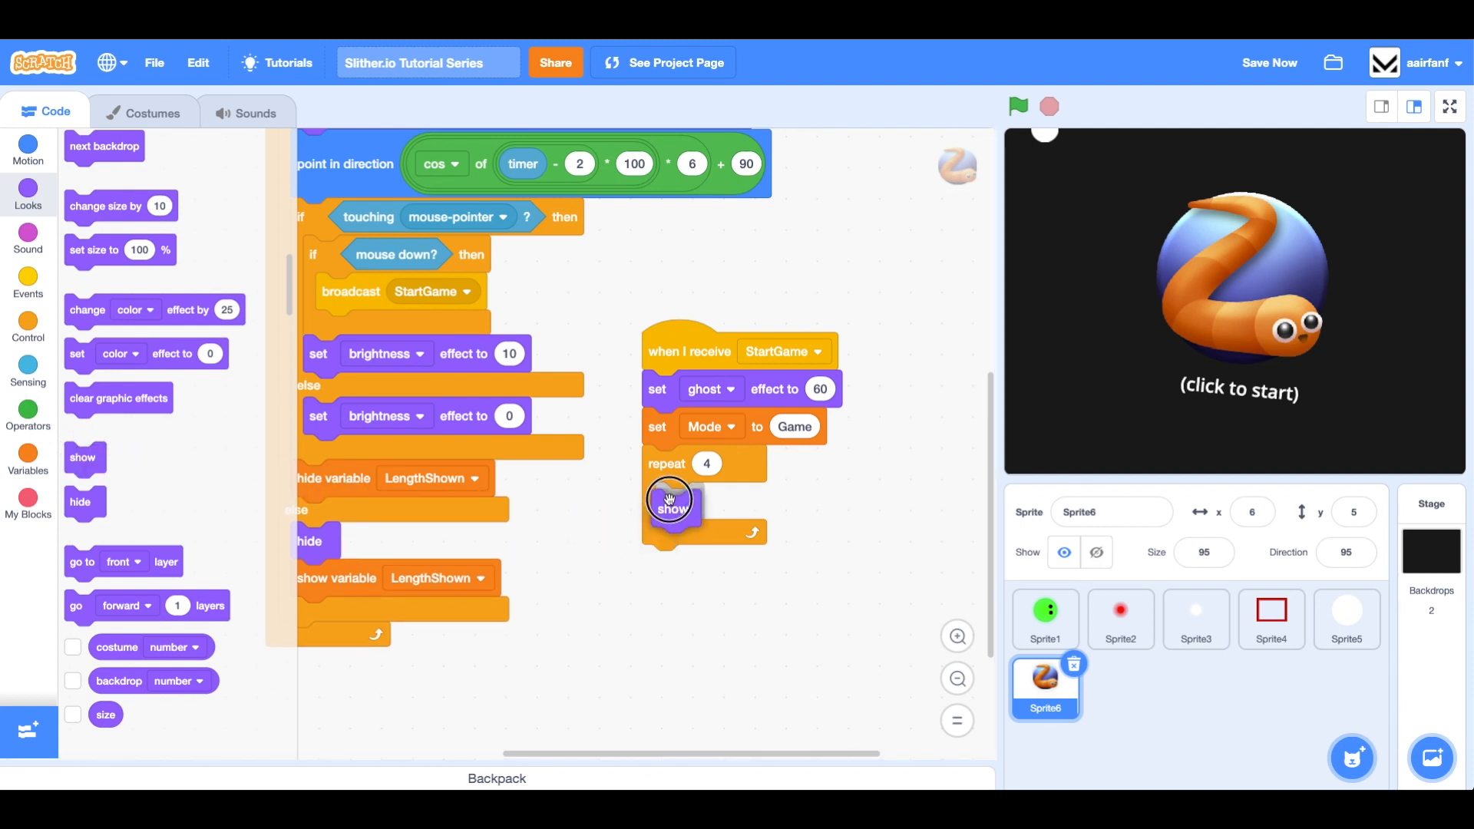
{"action": "left_click_drag", "start_coordinate": [80, 503], "coordinate": [672, 540]}
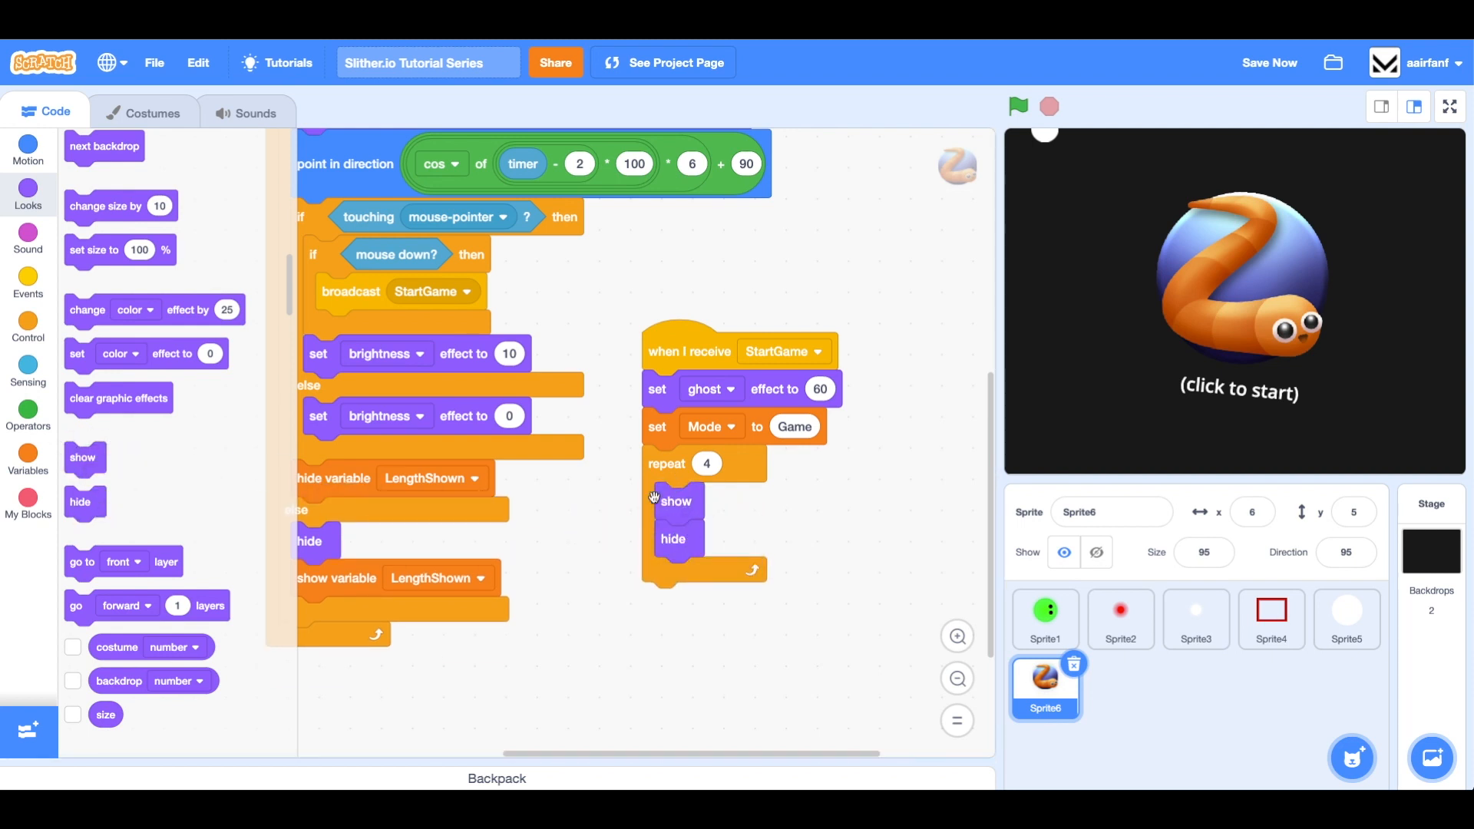
Add two wait blocks of 0.015 seconds after show and hide to make the flicker
{"action": "left_click", "coordinate": [28, 282]}
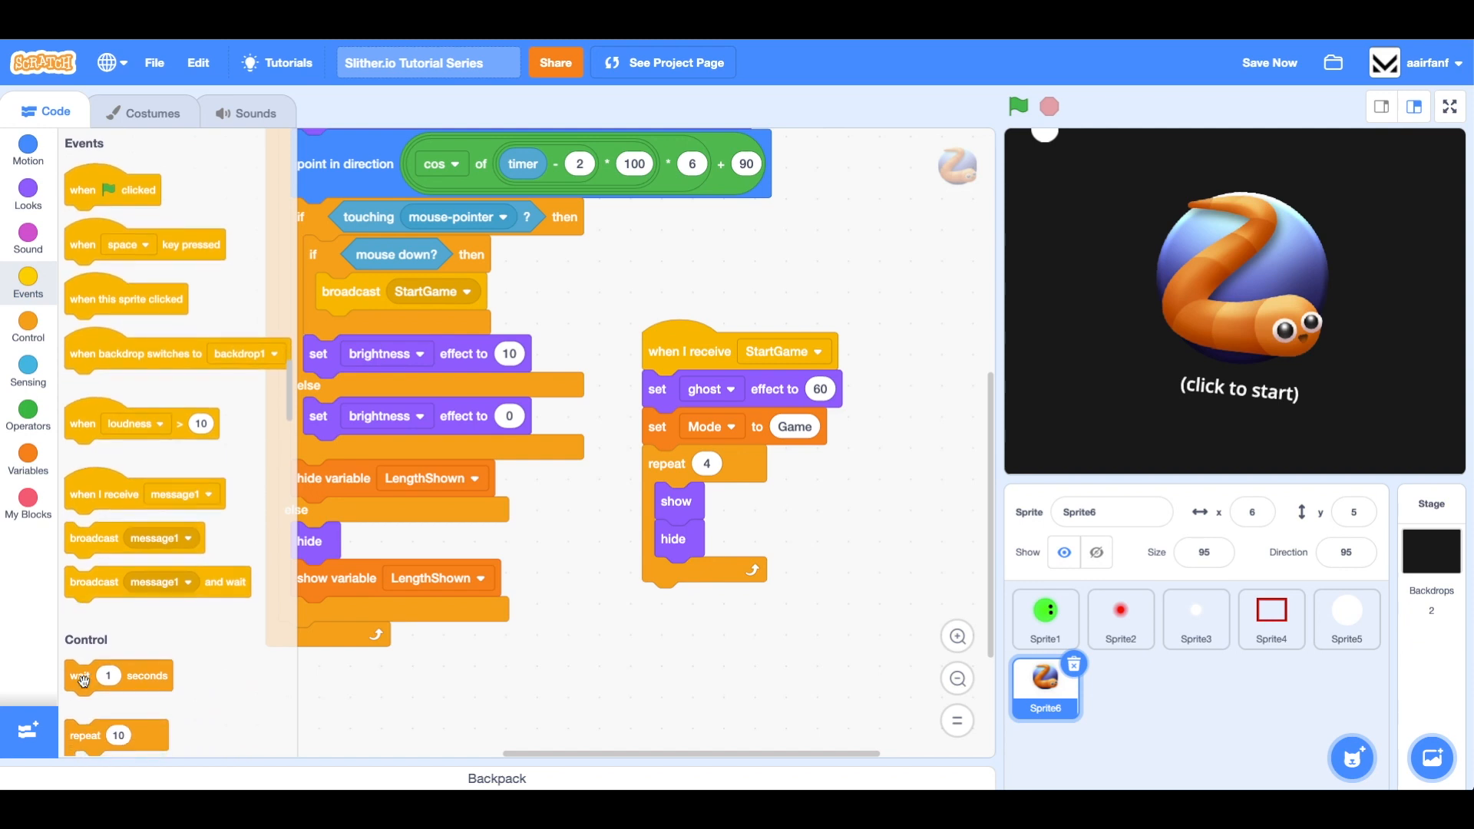
{"action": "left_click_drag", "start_coordinate": [118, 675], "coordinate": [698, 674]}
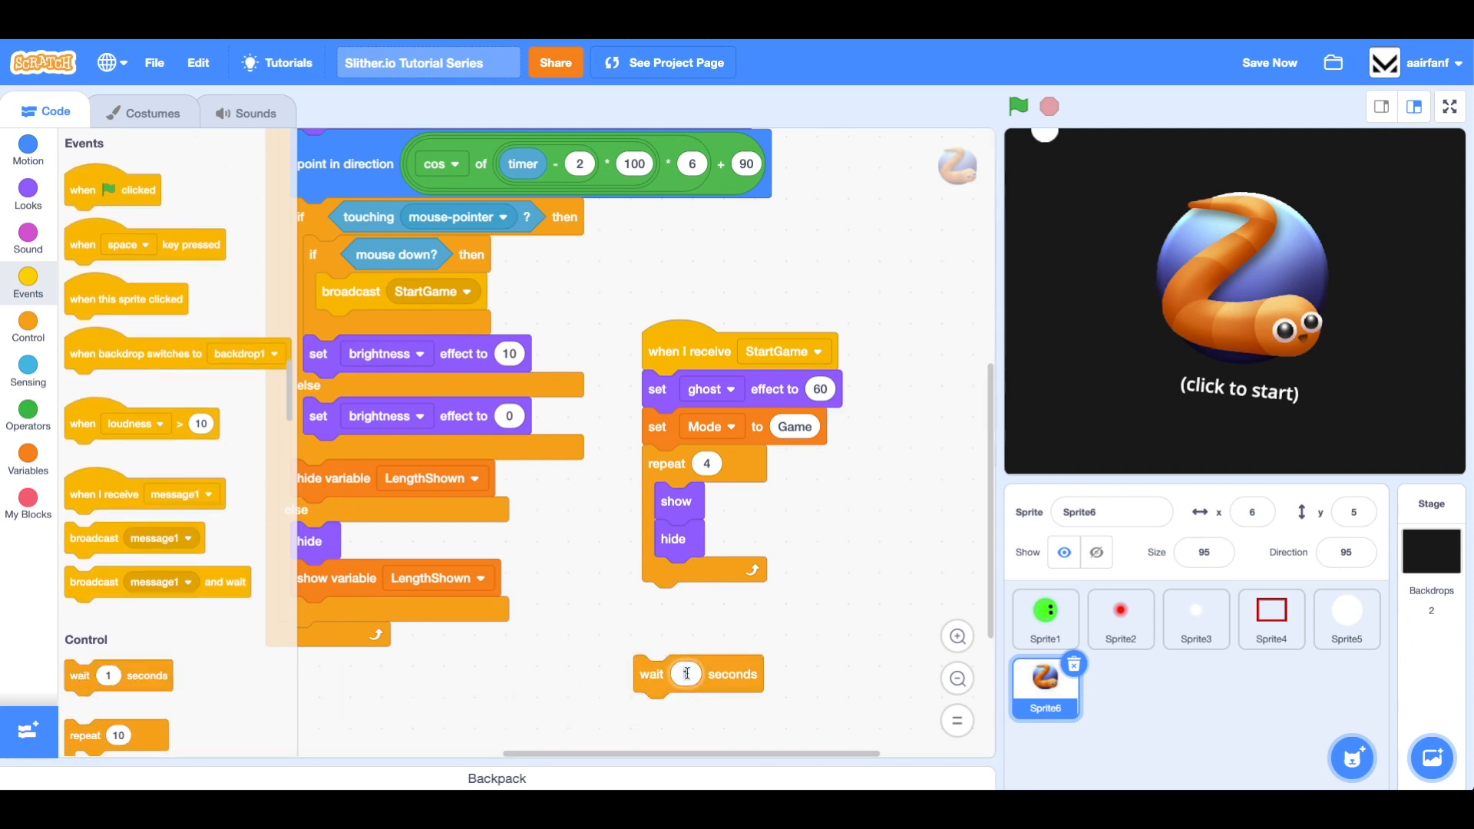
{"action": "right_click", "coordinate": [686, 674]}
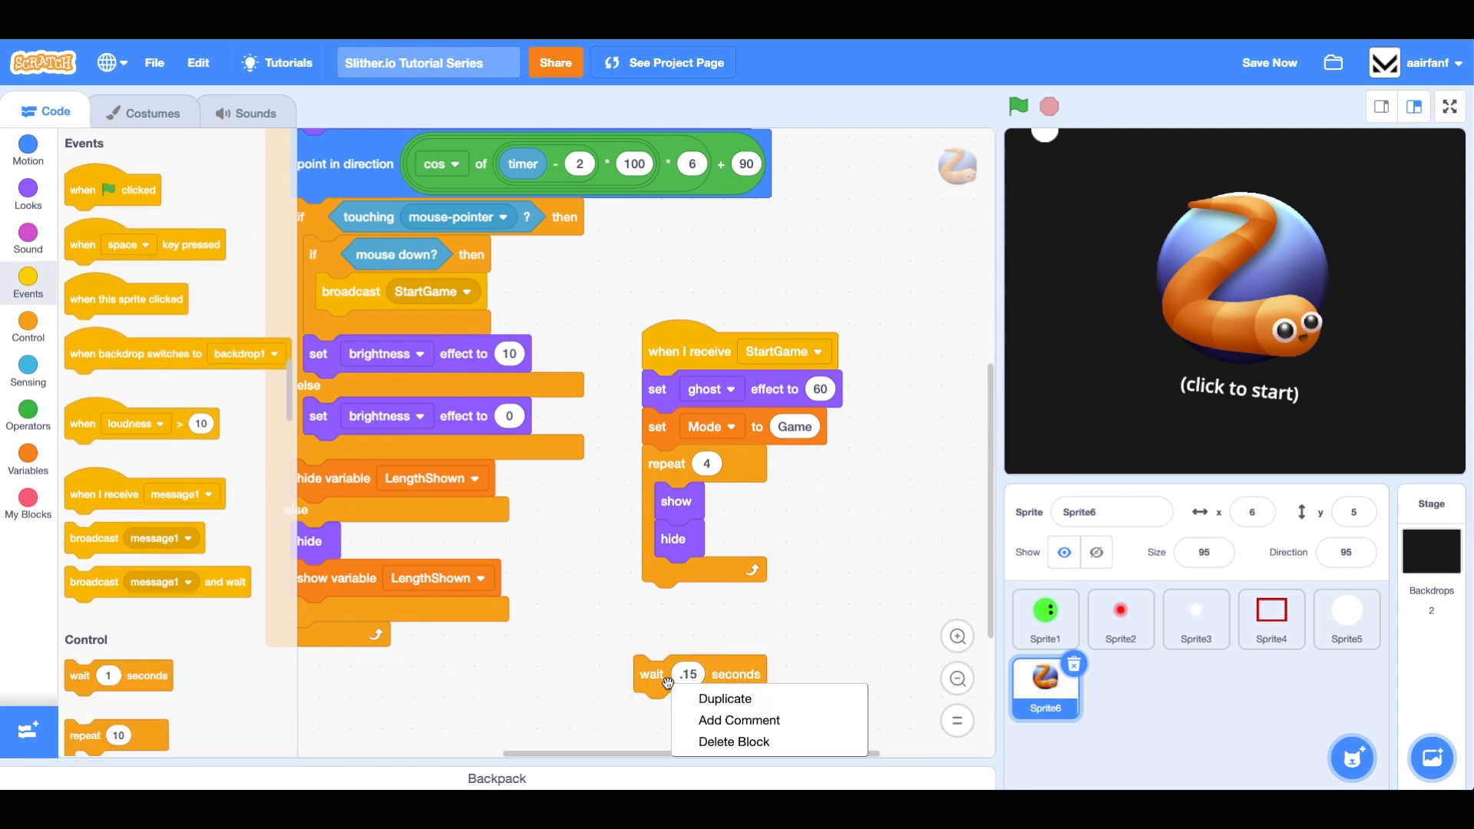
{"action": "left_click", "coordinate": [725, 697]}
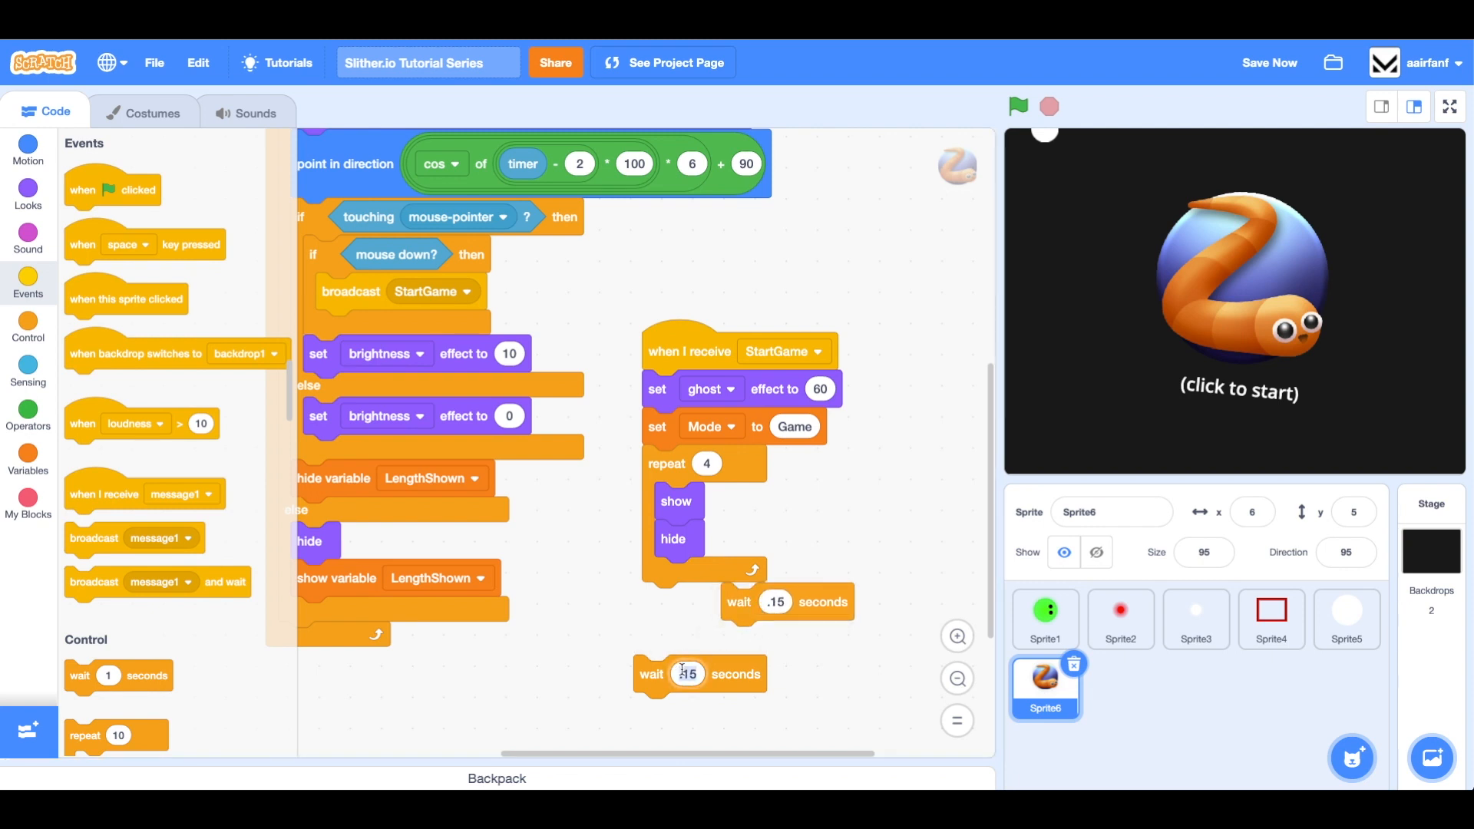
{"action": "type", "text": "0.015"}
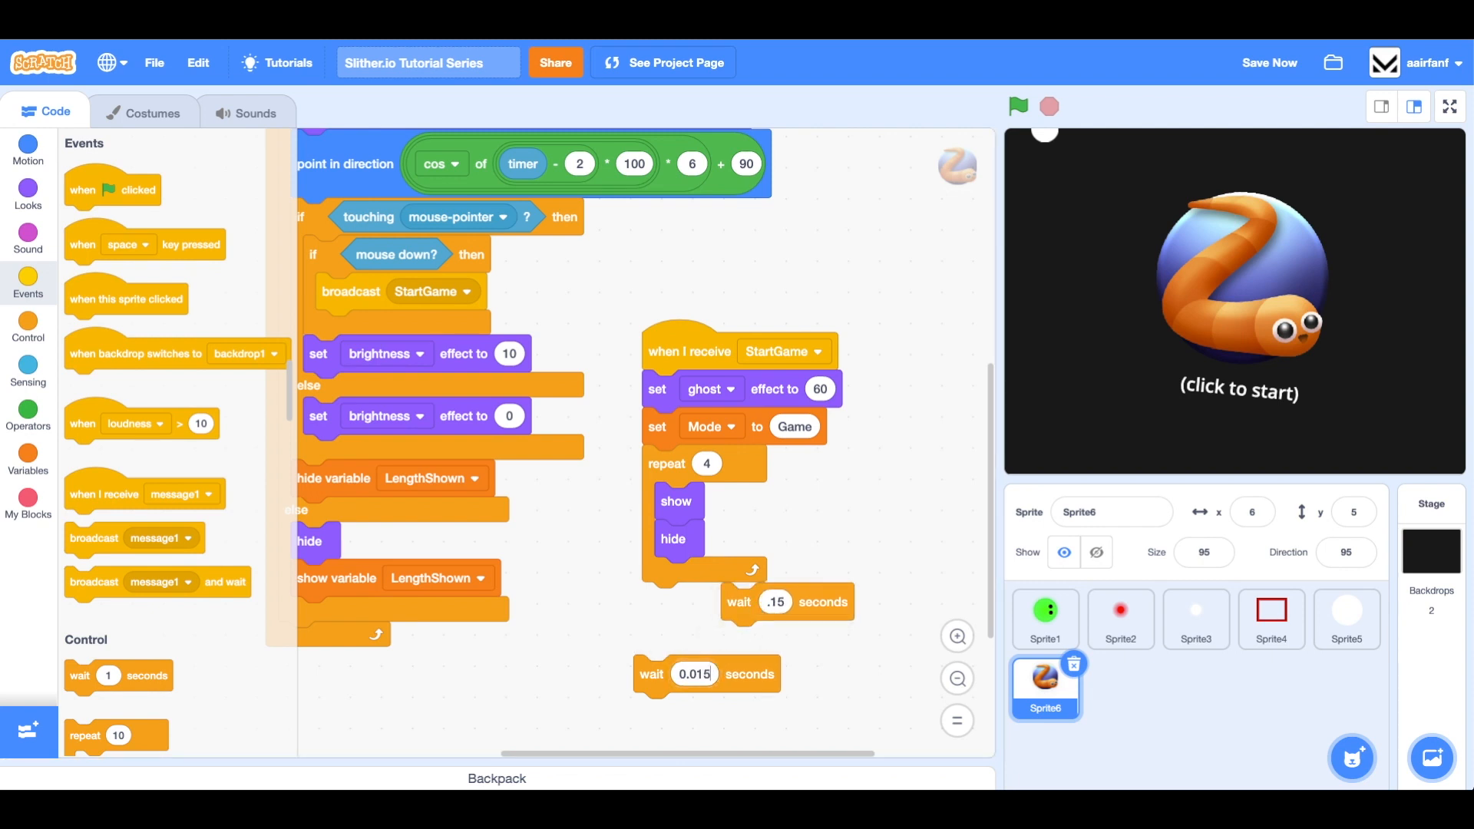
{"action": "left_click", "coordinate": [774, 602]}
{"action": "type", "text": "0.015"}
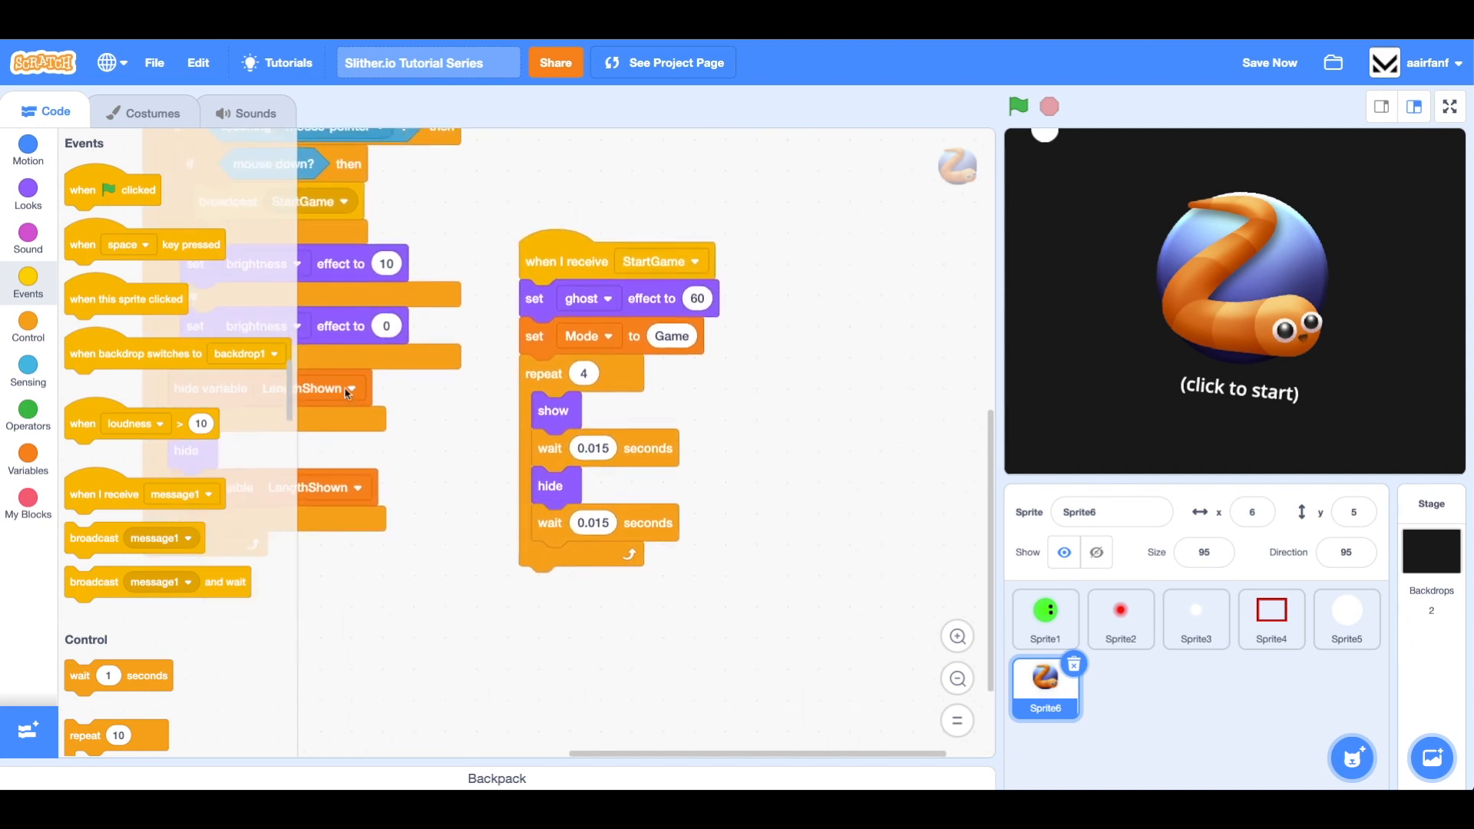
Make the loop change the ghost effect by 10 each pass
{"action": "left_click", "coordinate": [28, 193]}
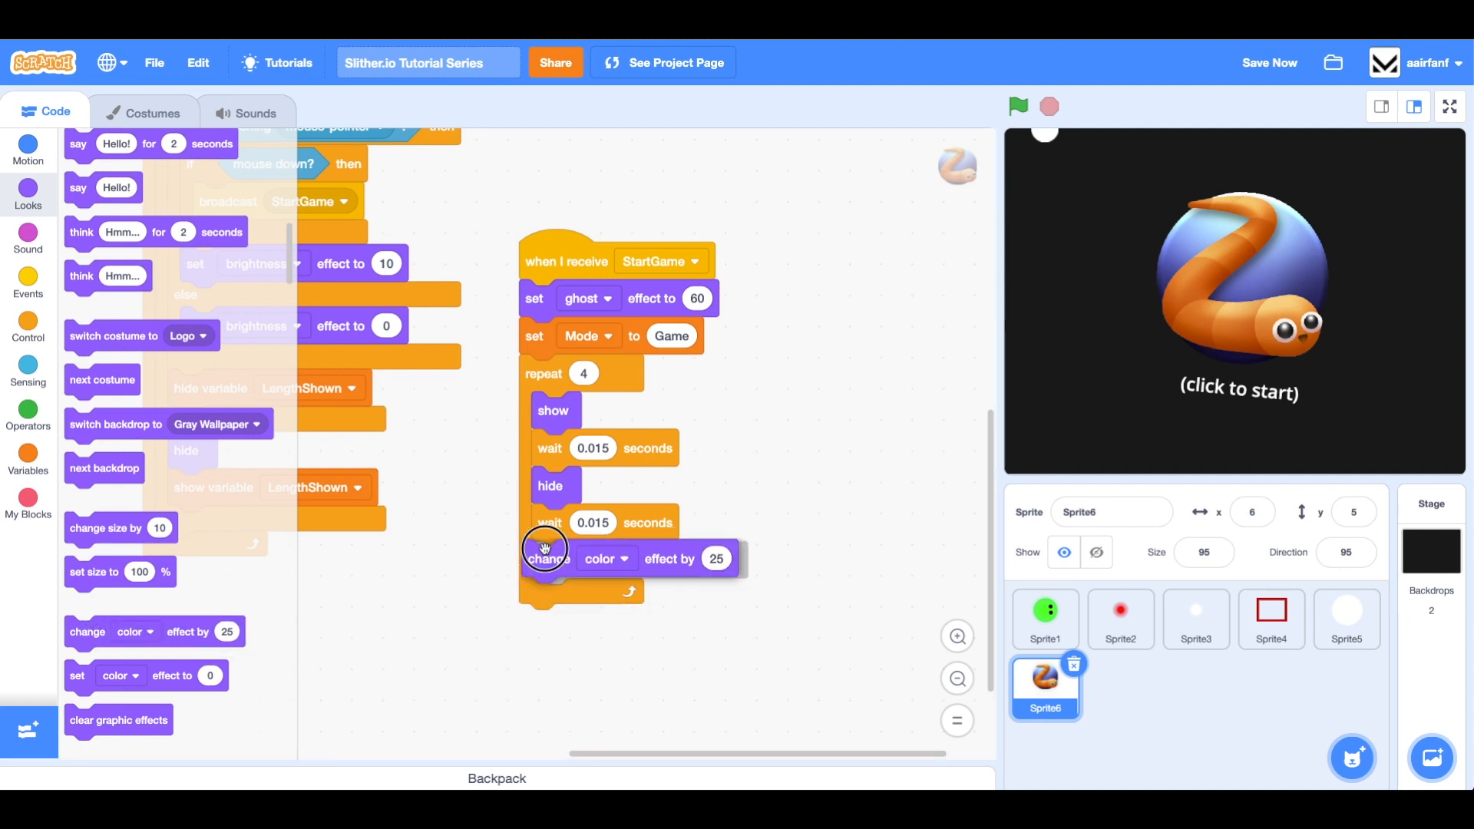
{"action": "left_click", "coordinate": [606, 559]}
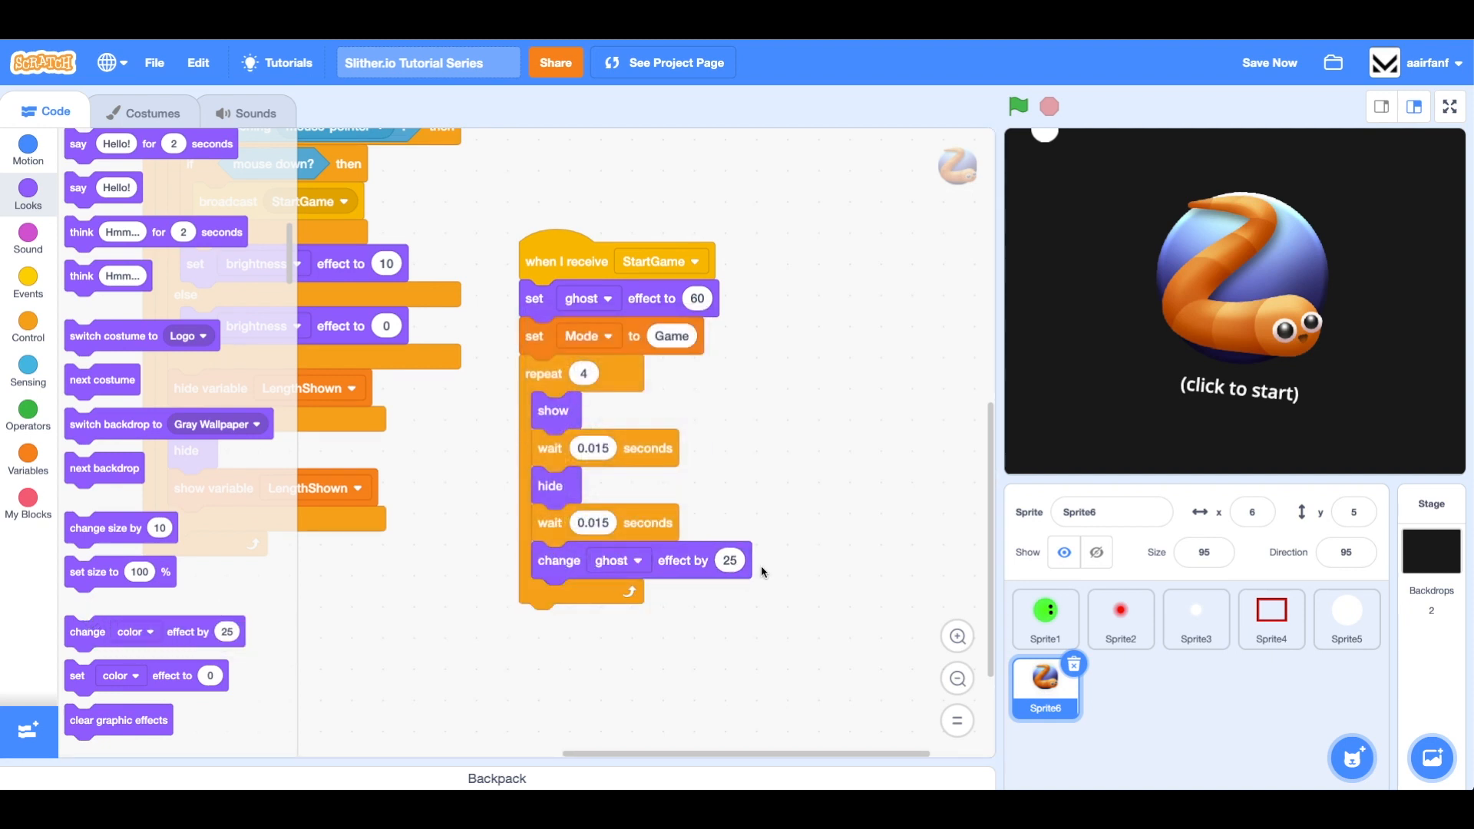
{"action": "type", "text": "10"}
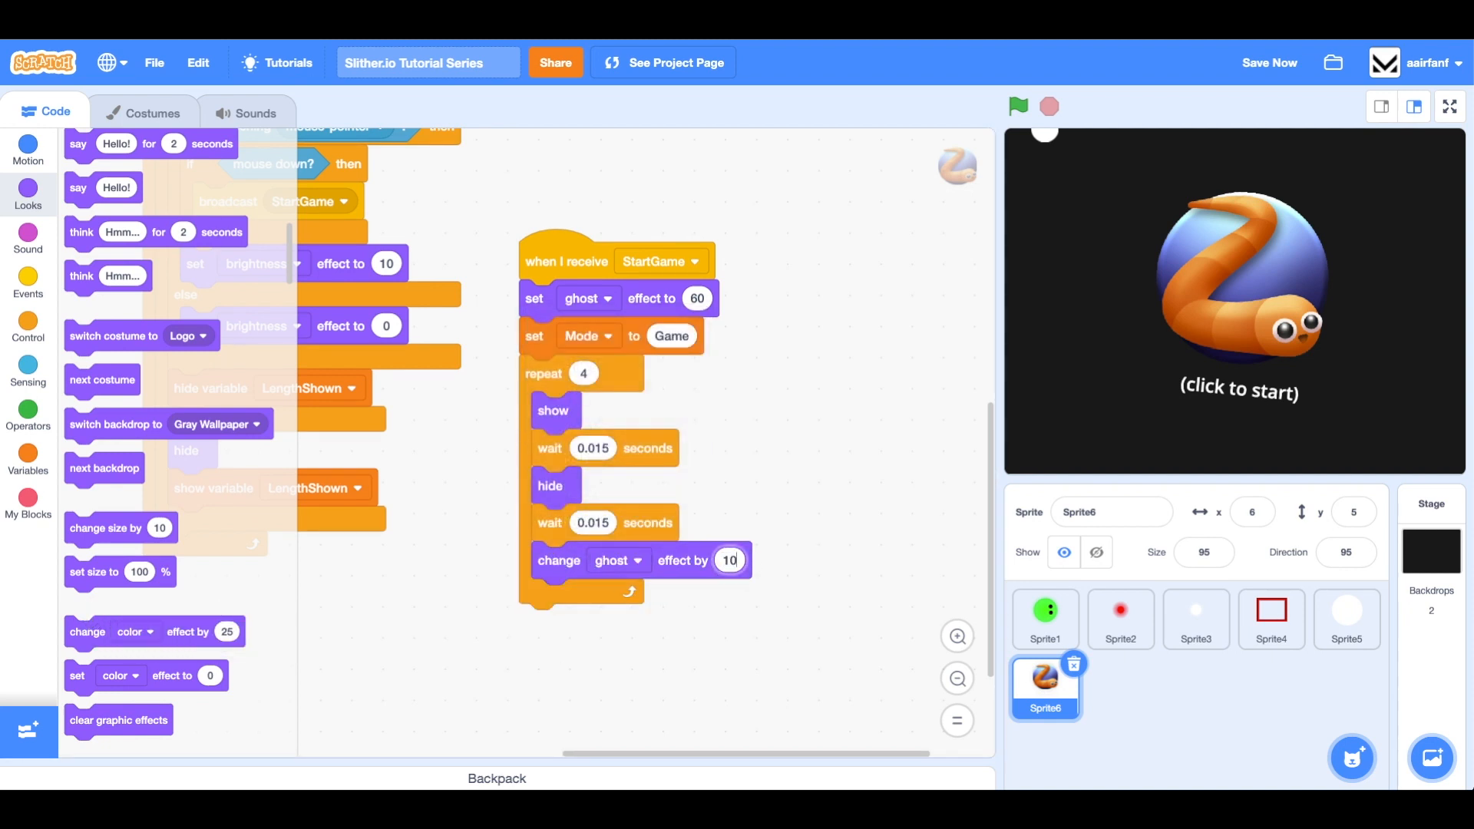
{"action": "left_click_drag", "start_coordinate": [559, 560], "coordinate": [505, 618]}
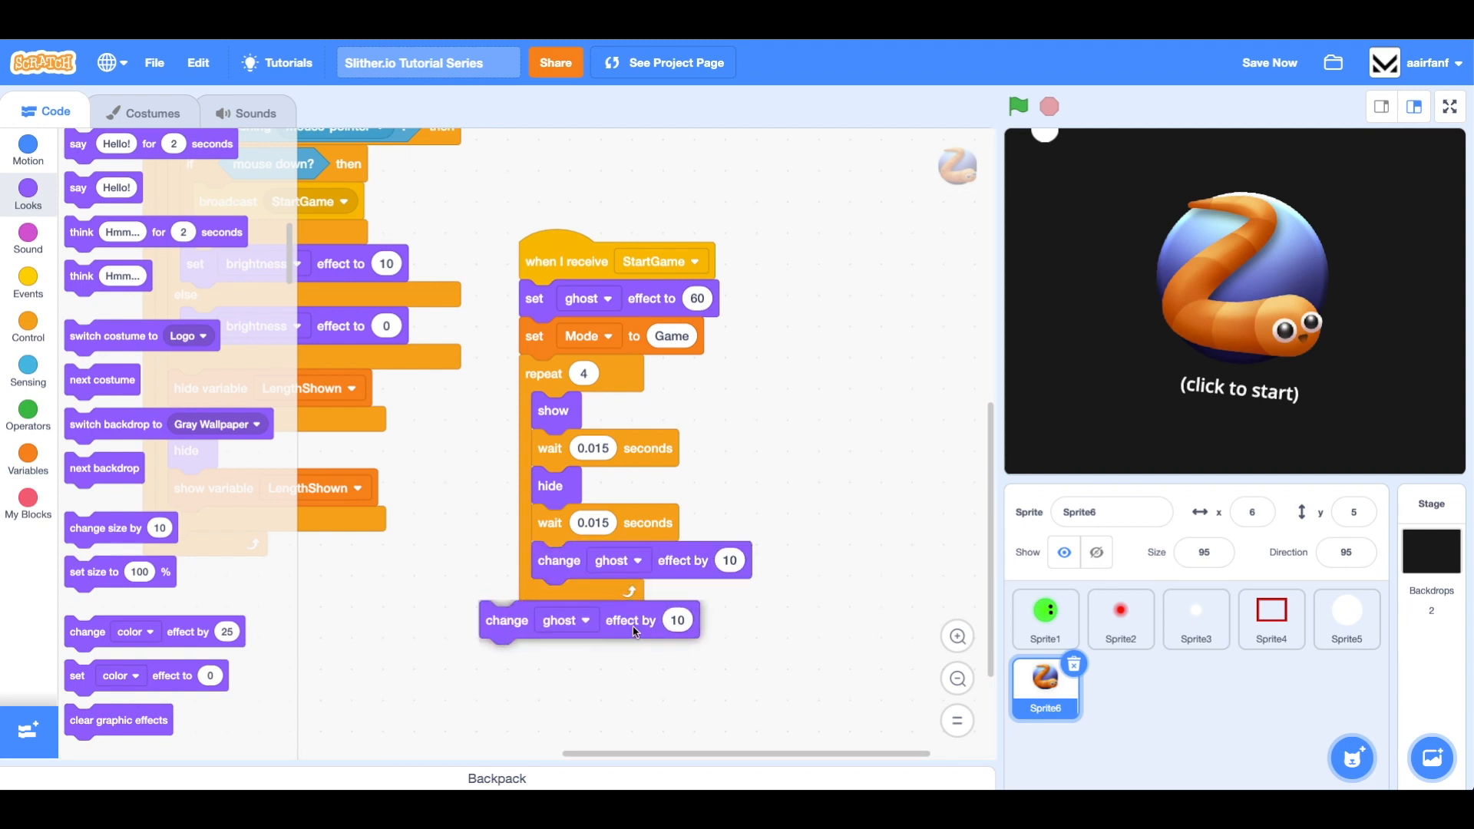
{"action": "left_click", "coordinate": [619, 597]}
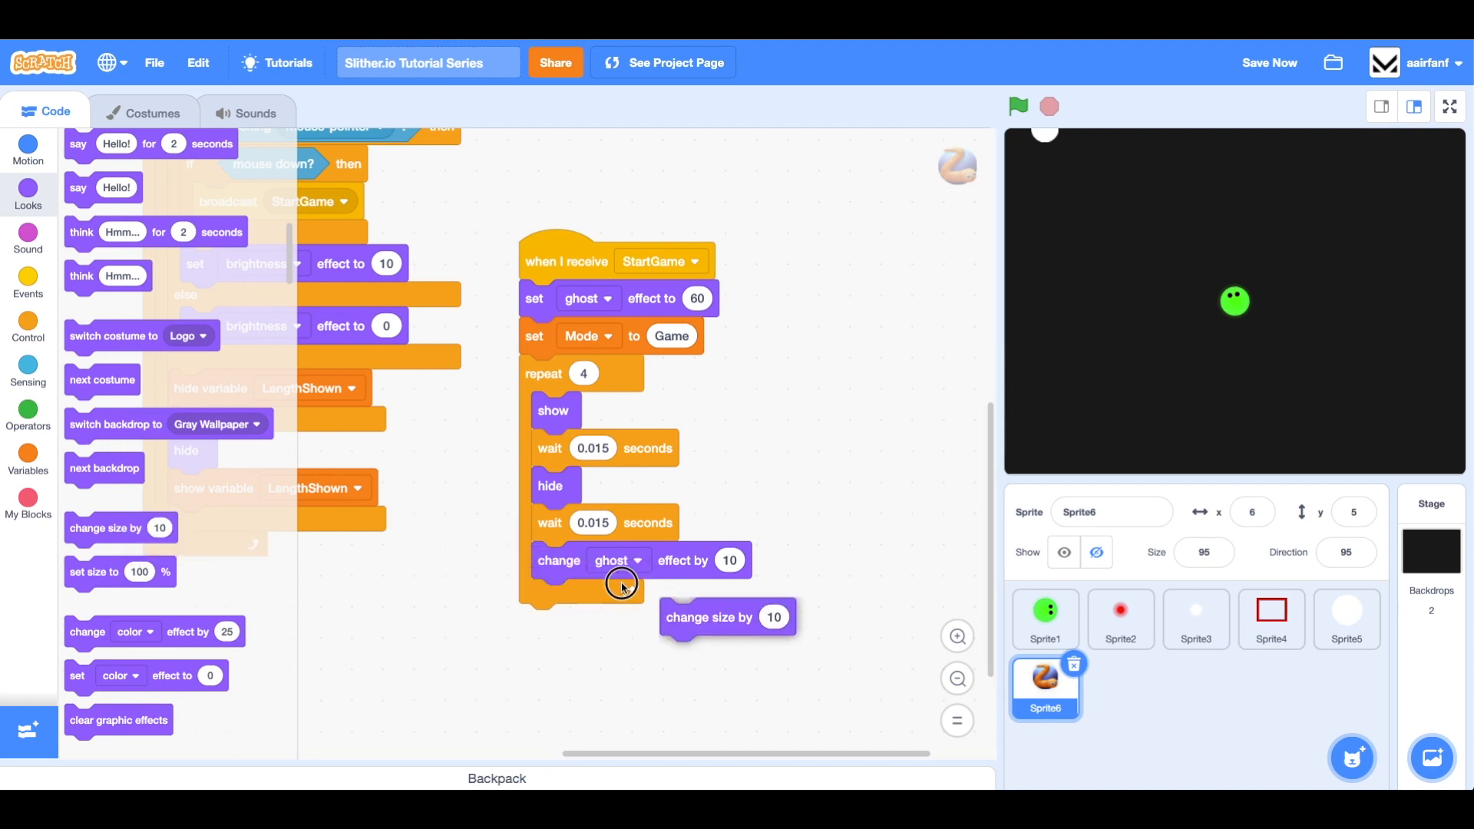
Make the loop change size by -10 each pass, then run the game to test the fade
{"action": "left_click_drag", "start_coordinate": [726, 617], "coordinate": [563, 581]}
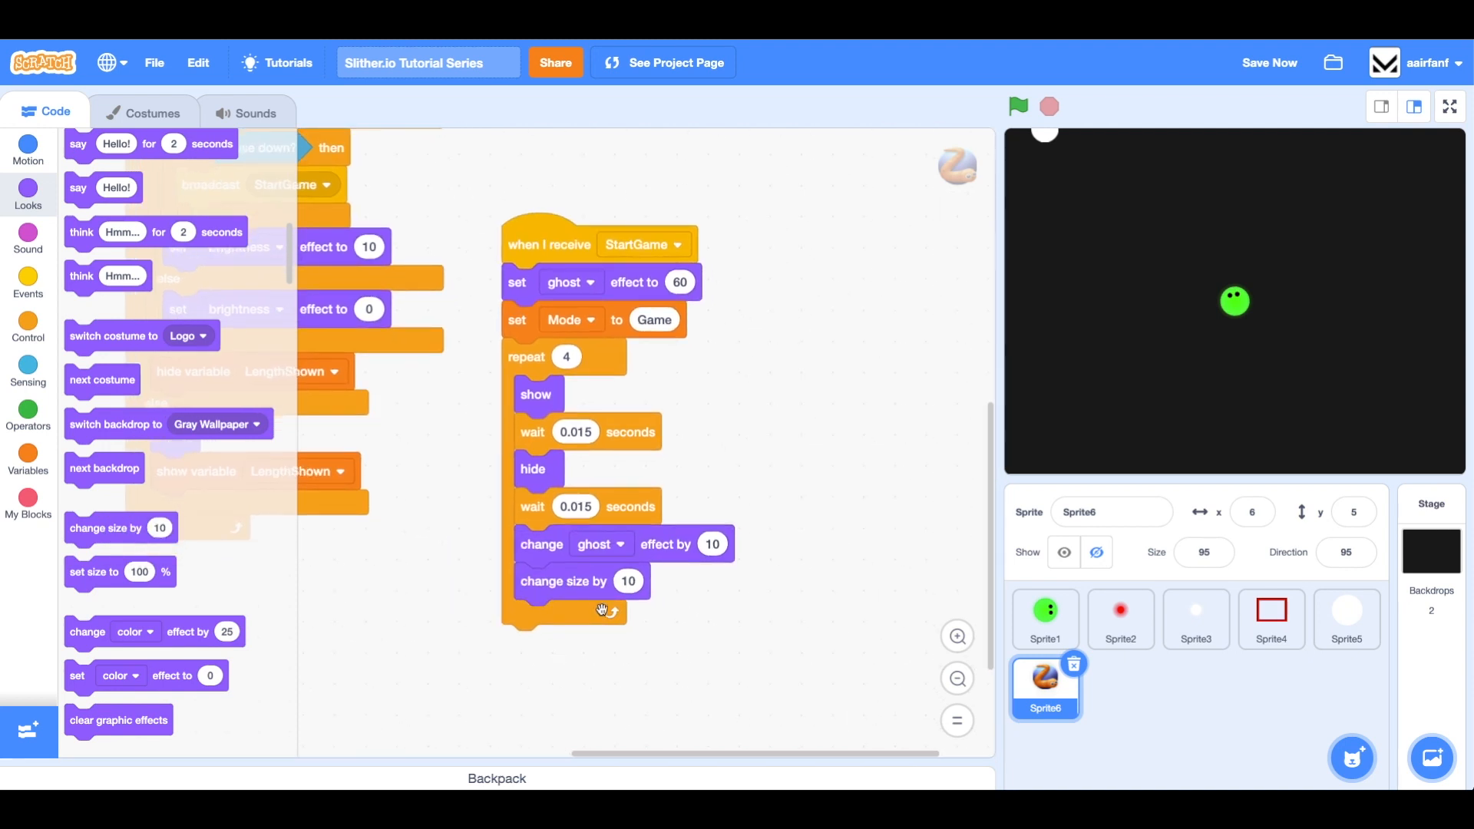
{"action": "left_click", "coordinate": [627, 580]}
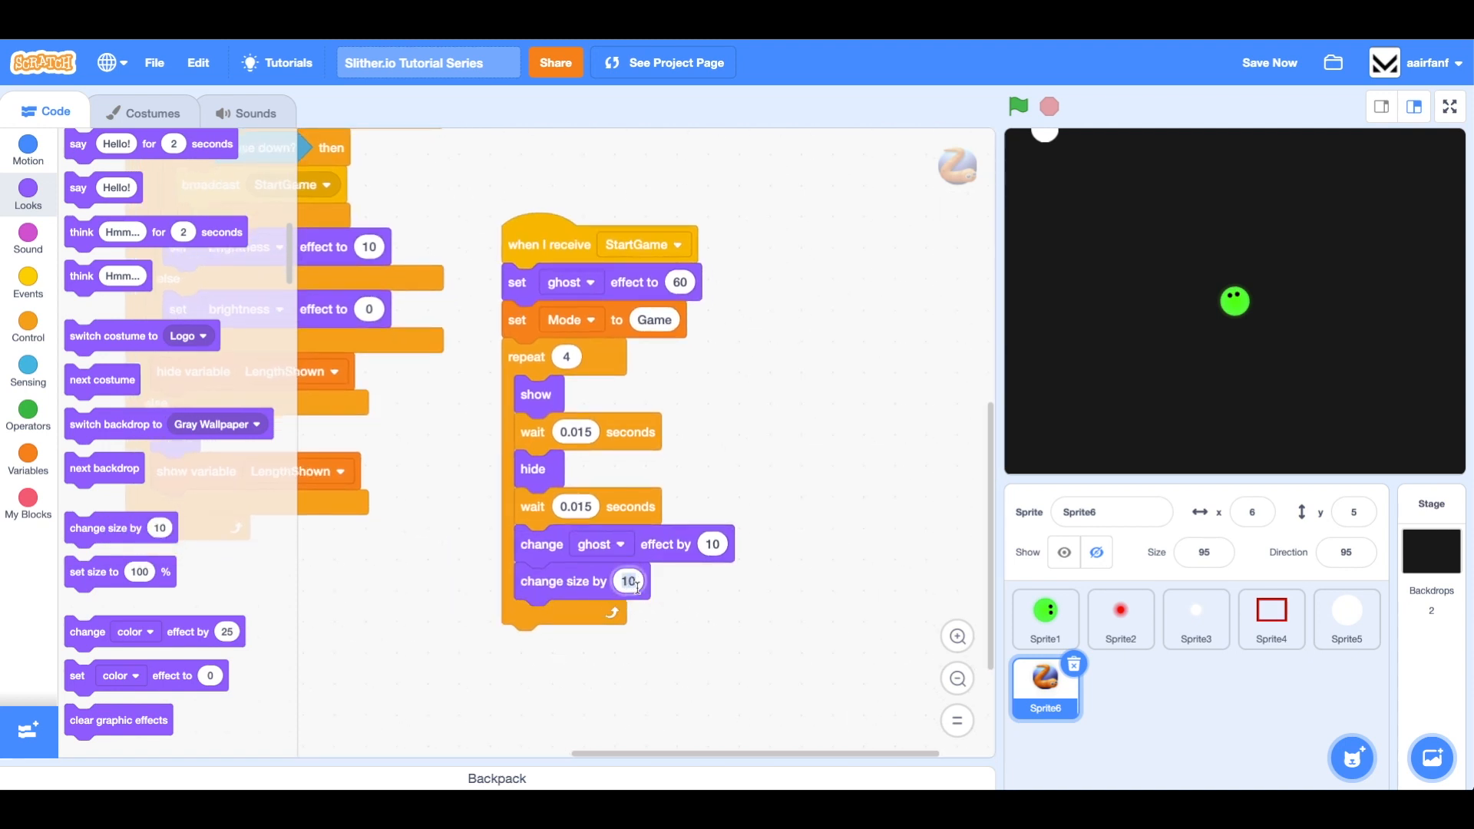
{"action": "type", "text": "-10"}
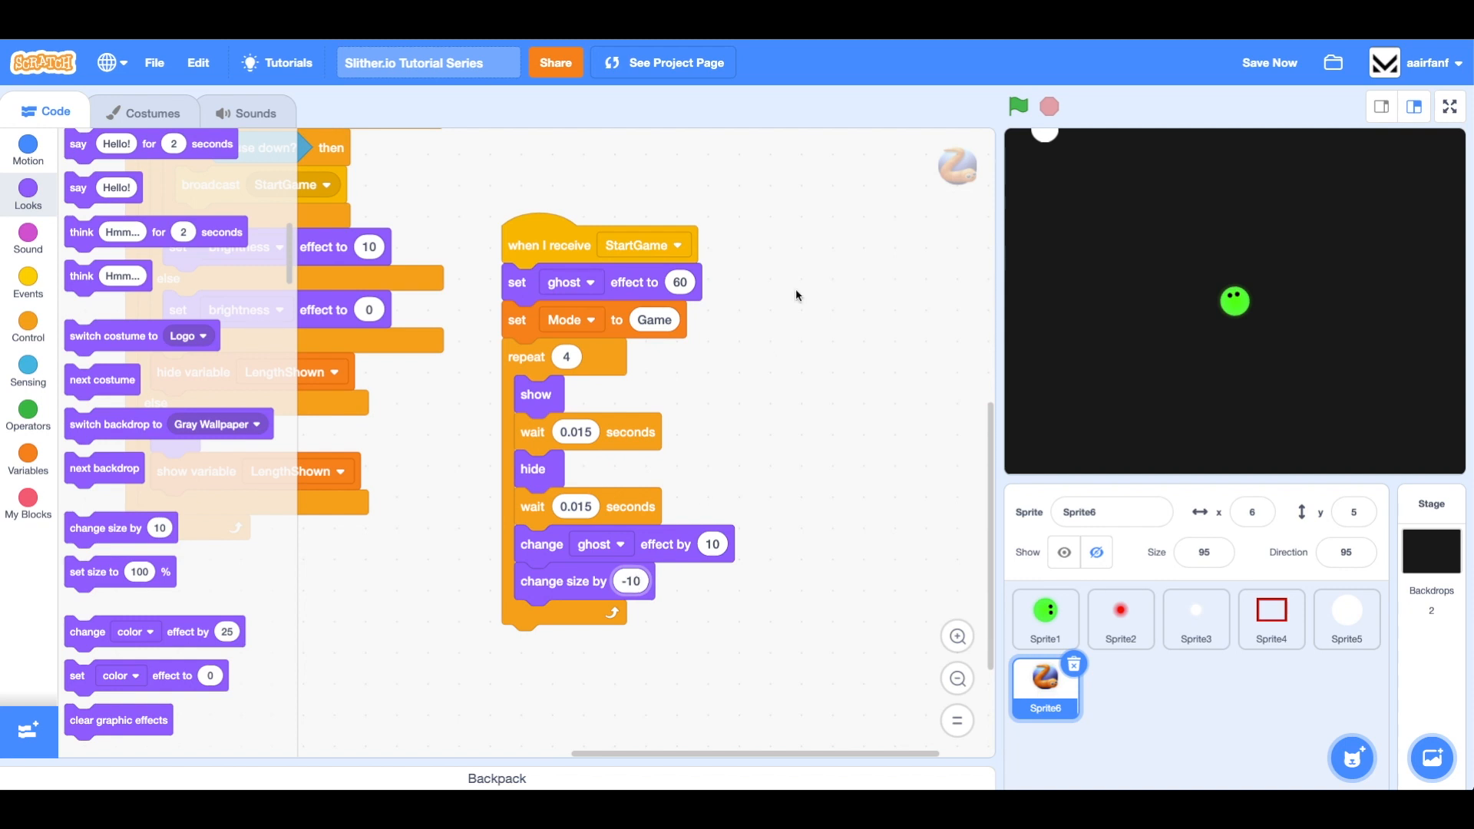
{"action": "left_click", "coordinate": [1018, 106]}
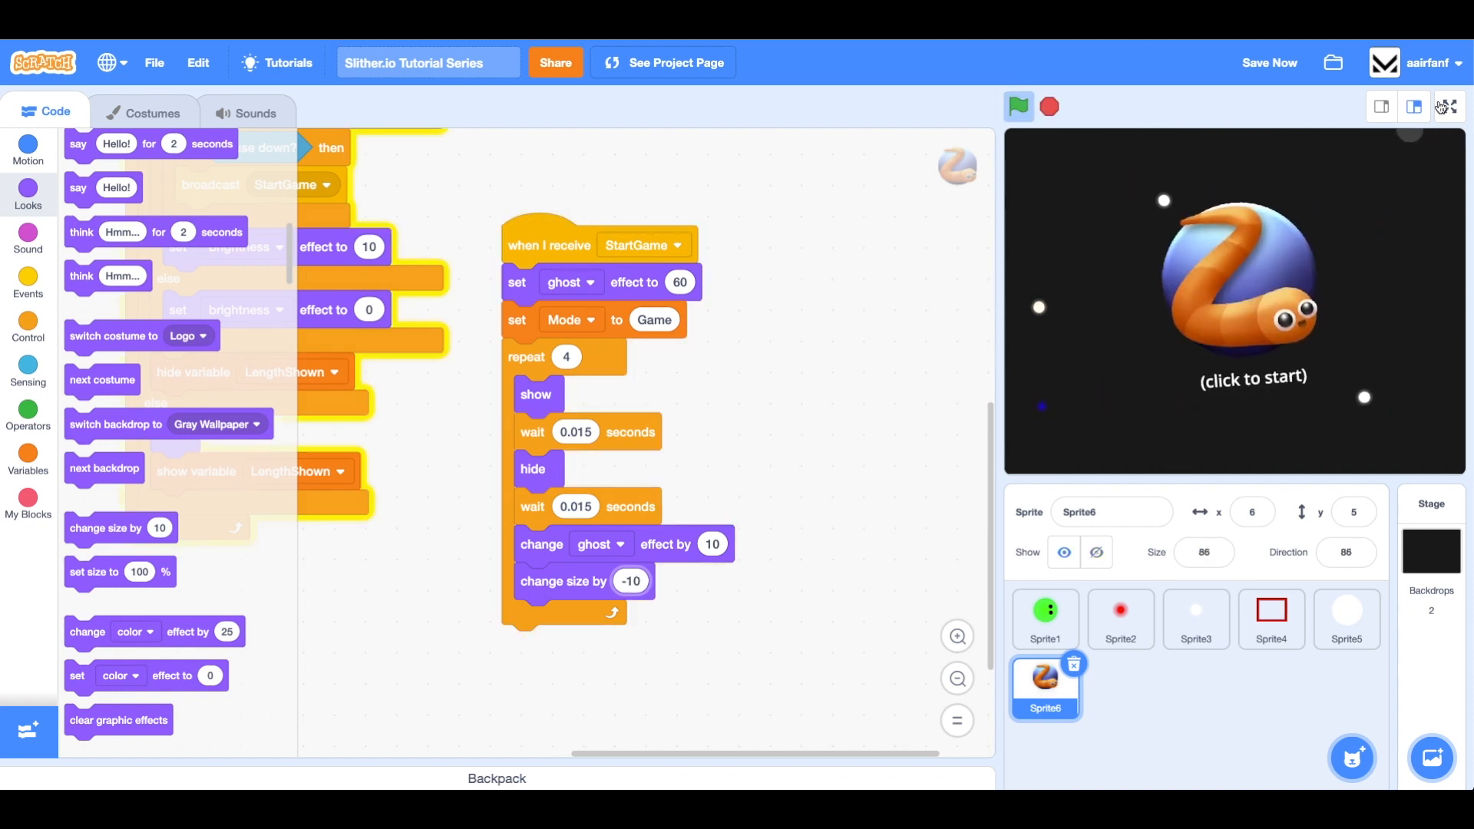
{"action": "left_click", "coordinate": [1447, 106]}
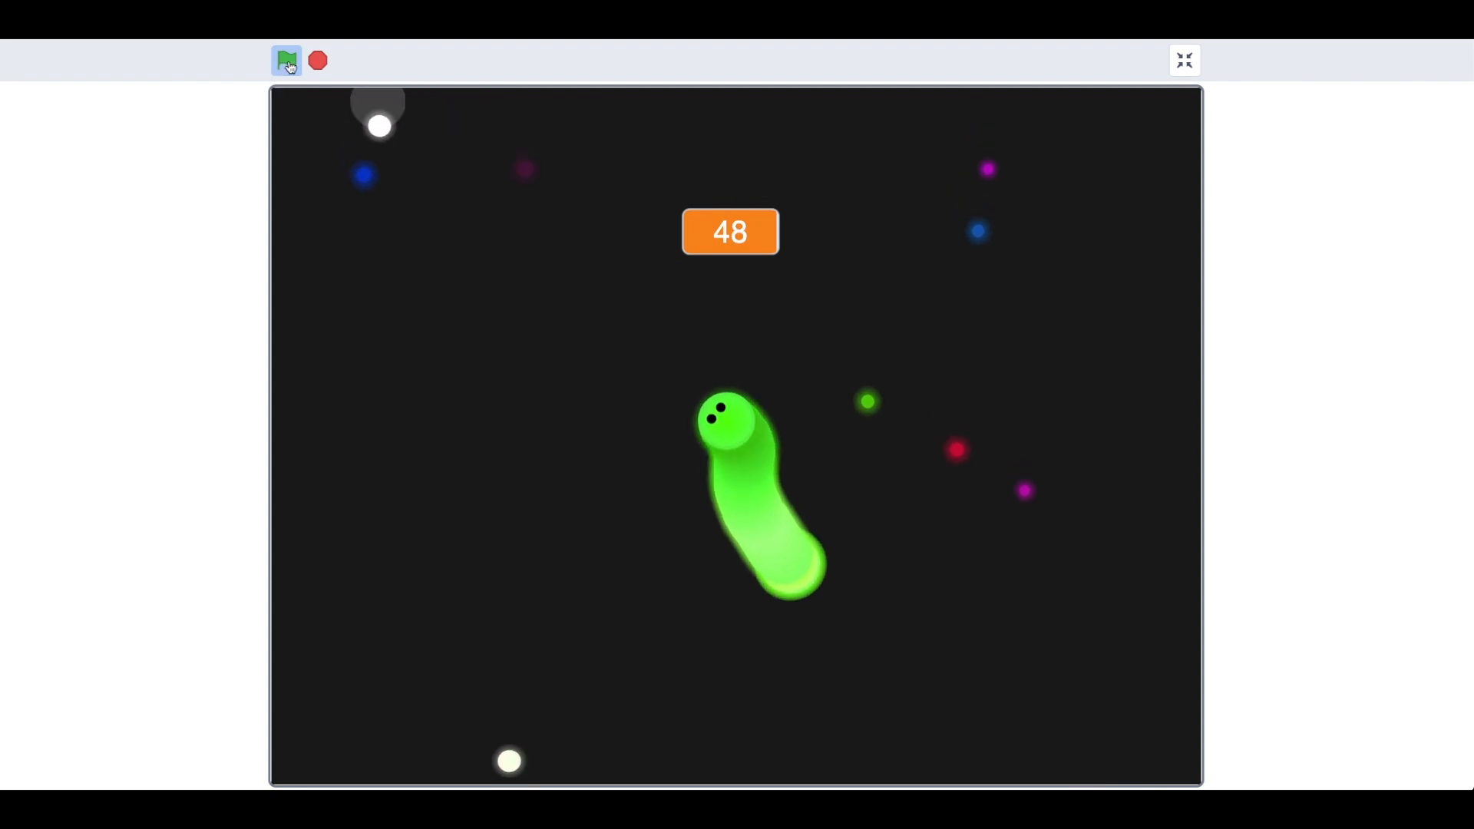
{"action": "left_click", "coordinate": [287, 60]}
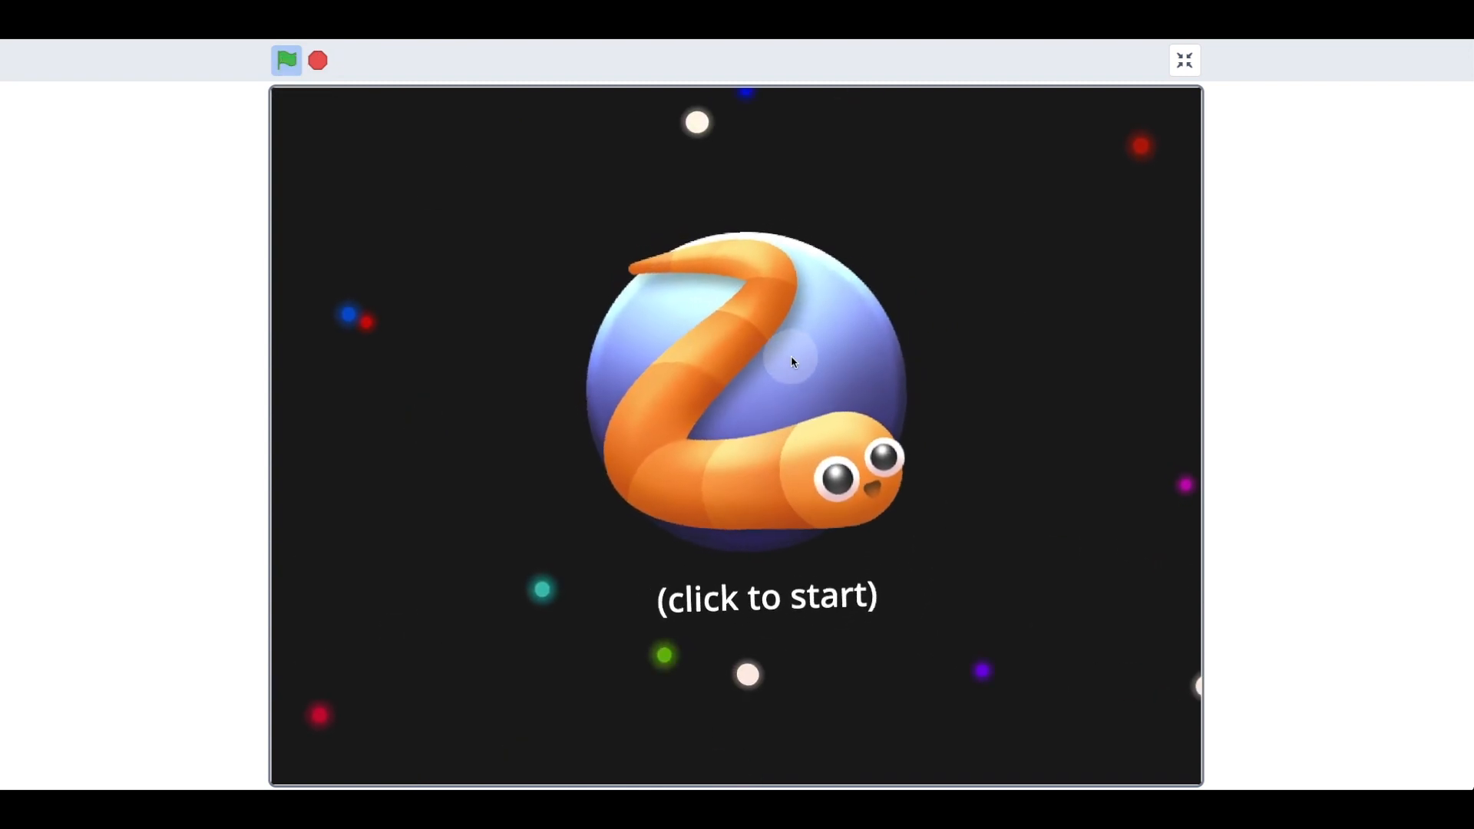
{"action": "left_click", "coordinate": [789, 365]}
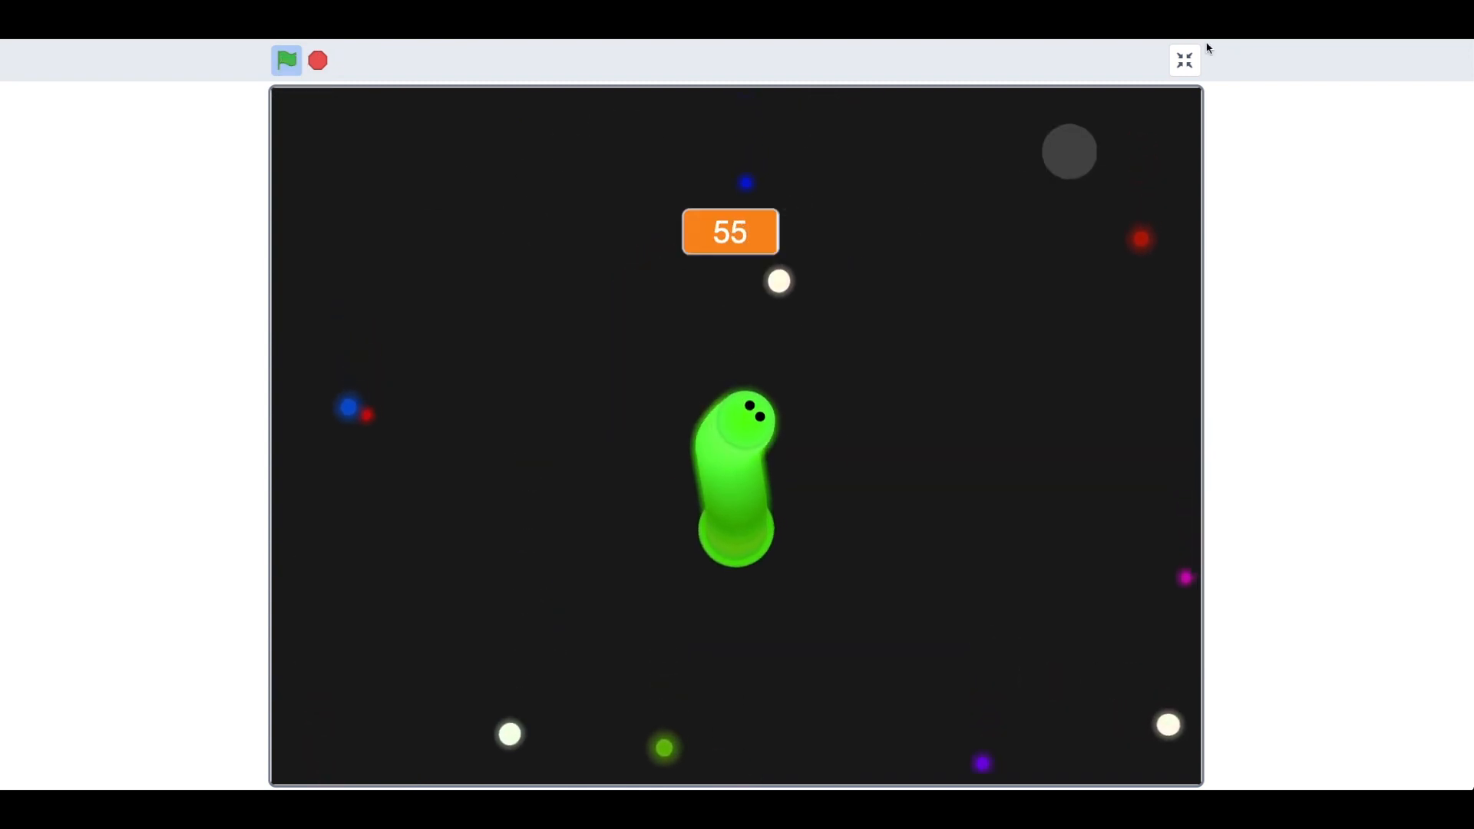
{"action": "left_click", "coordinate": [1185, 60]}
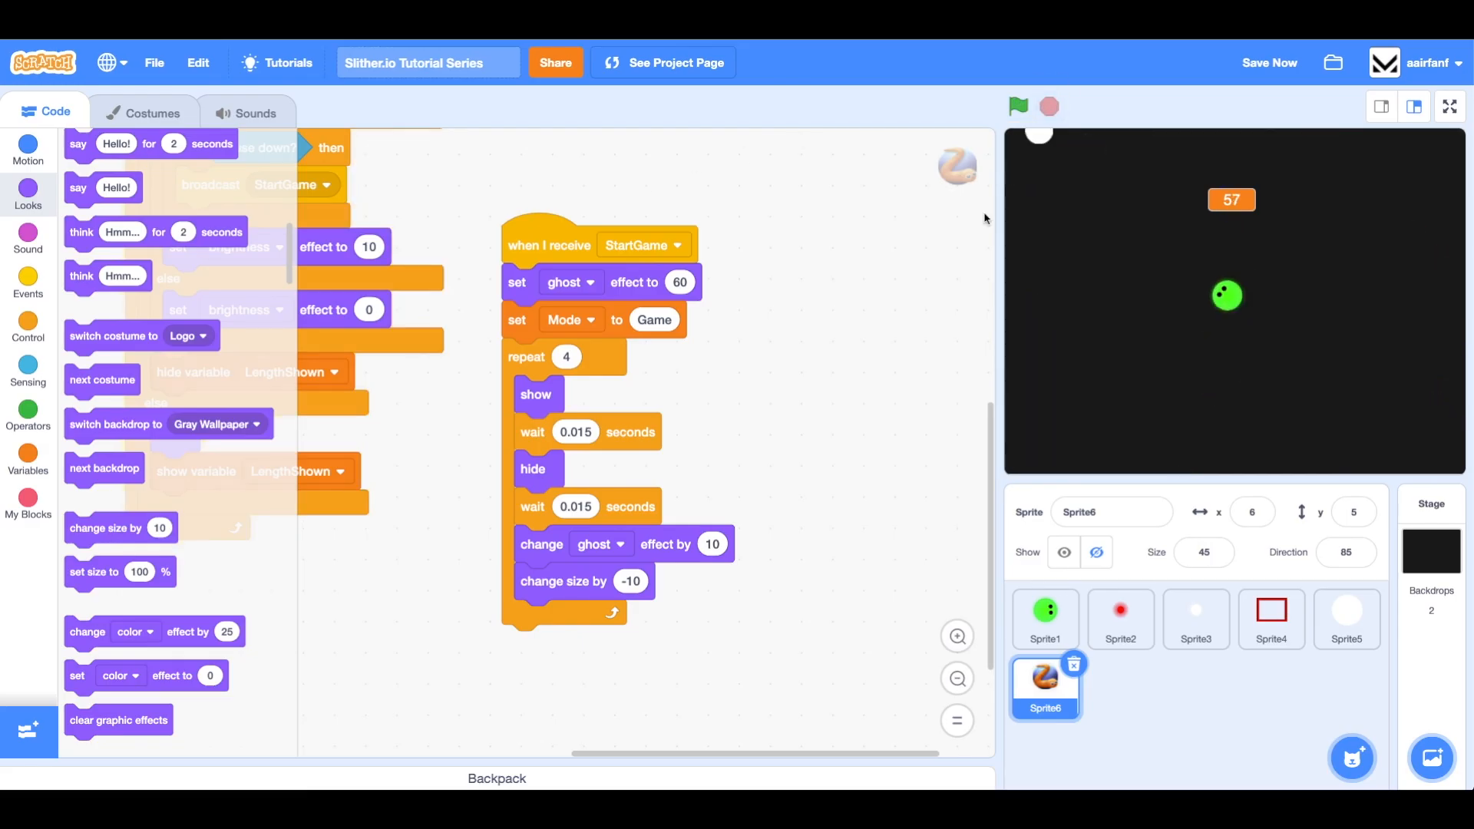
{"action": "left_click", "coordinate": [1045, 619]}
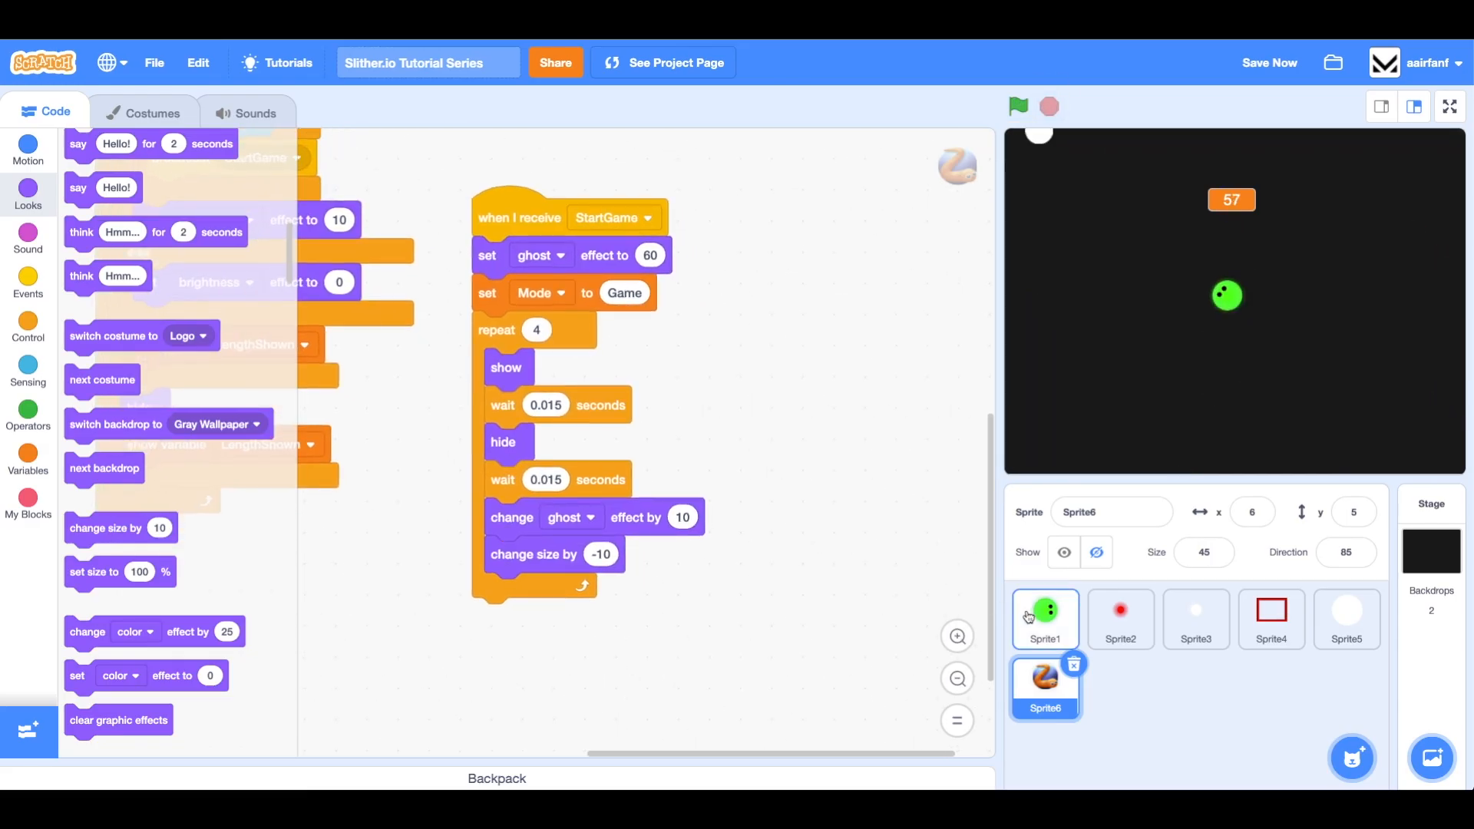
In Sprite1's game-over check, broadcast a new StartMenu message after the reset
{"action": "left_click", "coordinate": [1044, 619]}
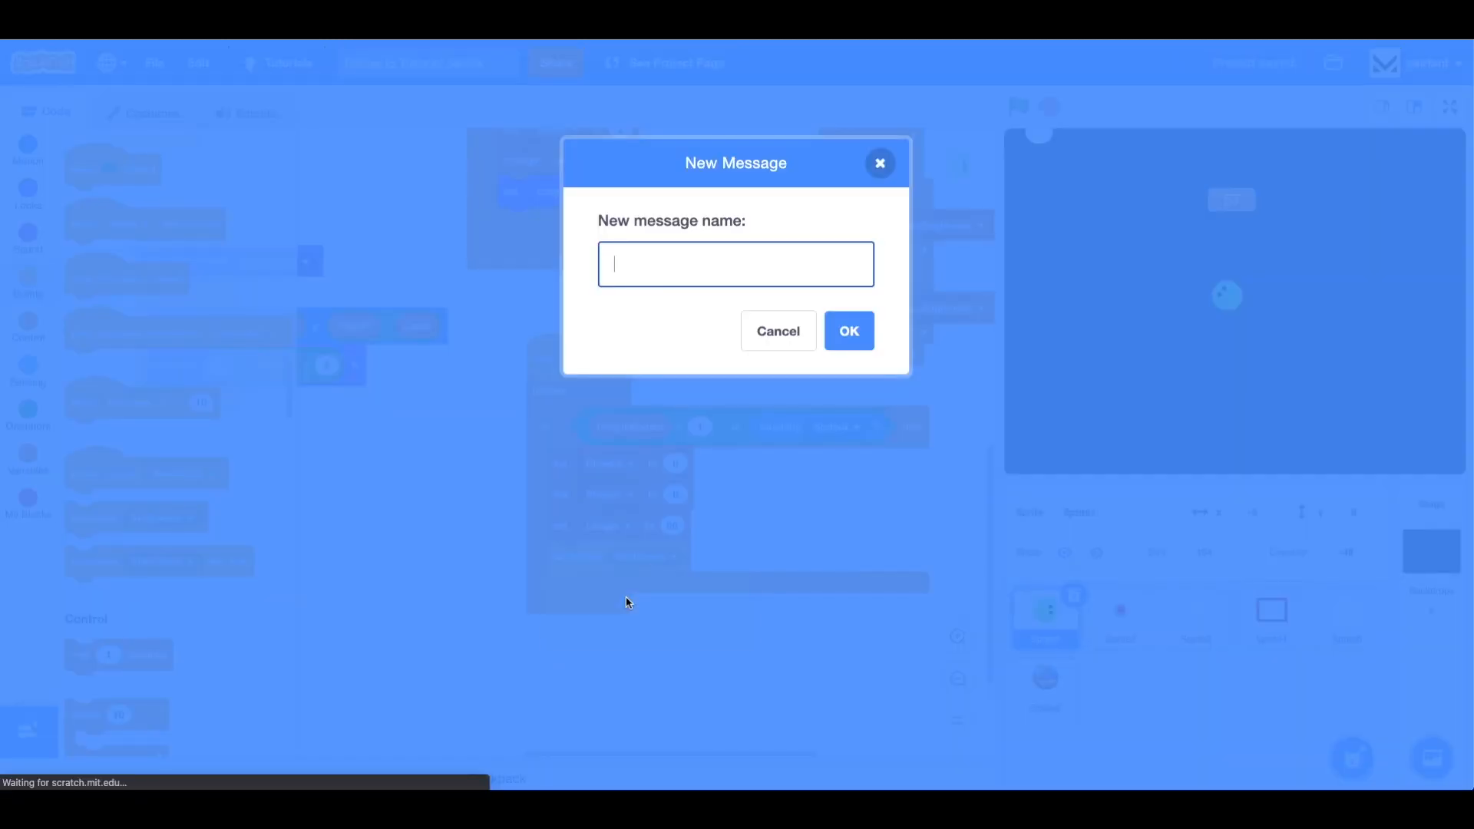
{"action": "type", "text": "Start"}
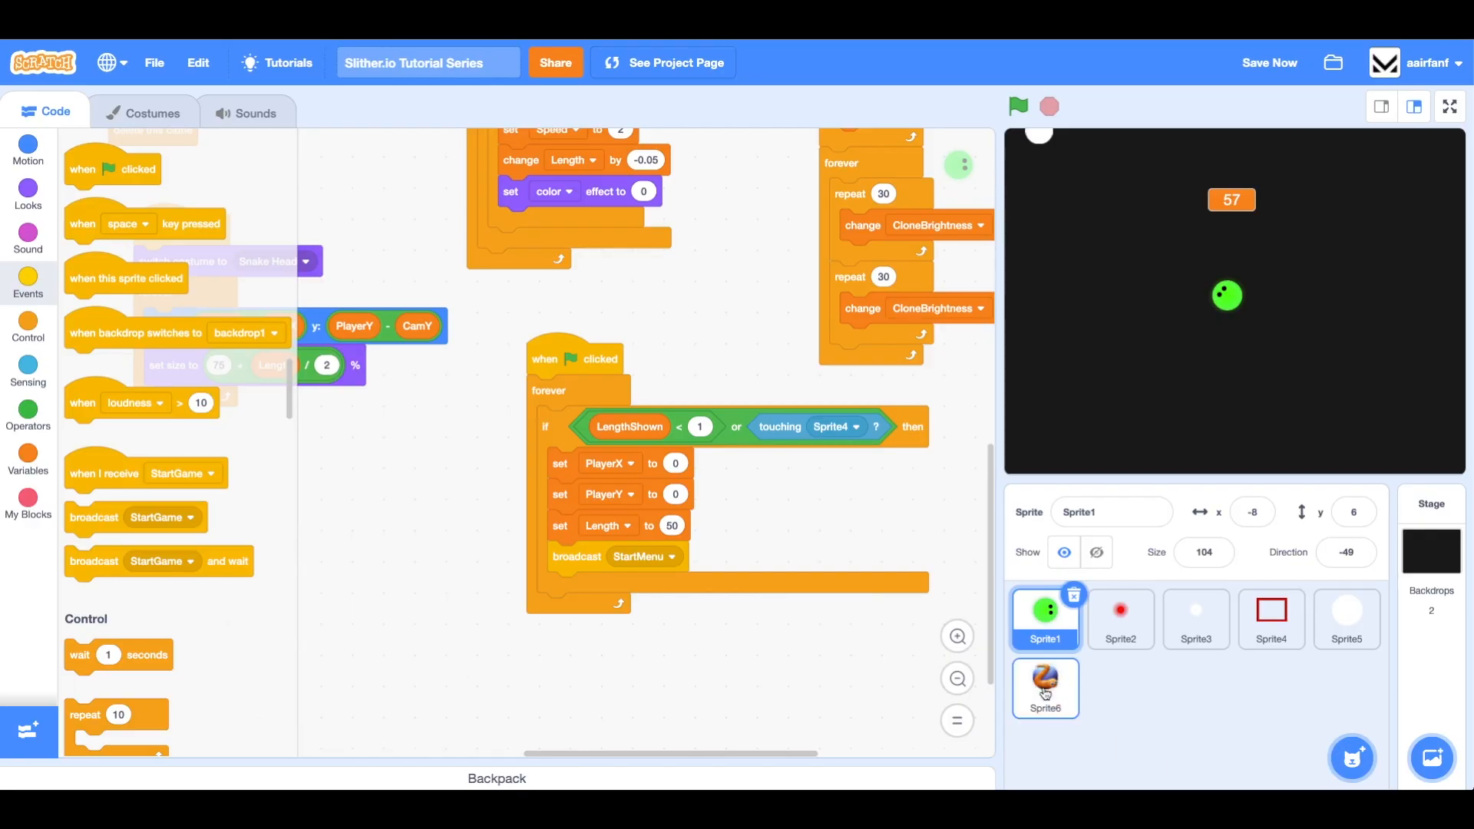
Copy StartGame into a StartMenu script in Sprite6 with ghost 40, Mode Menu, ghost change -10
{"action": "left_click", "coordinate": [1044, 688]}
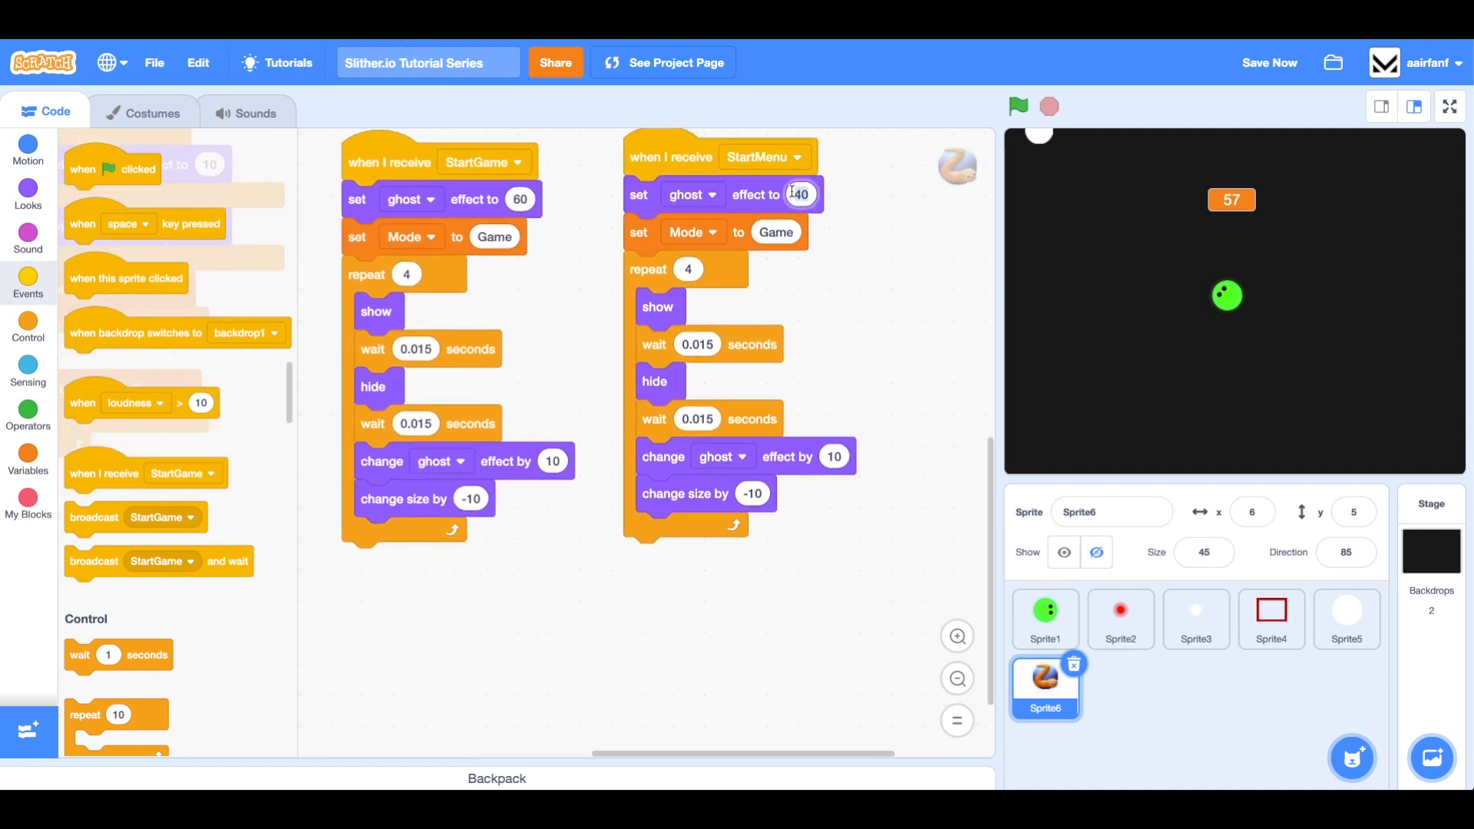
{"action": "type", "text": "60"}
{"action": "left_click", "coordinate": [834, 456]}
{"action": "type", "text": "-10"}
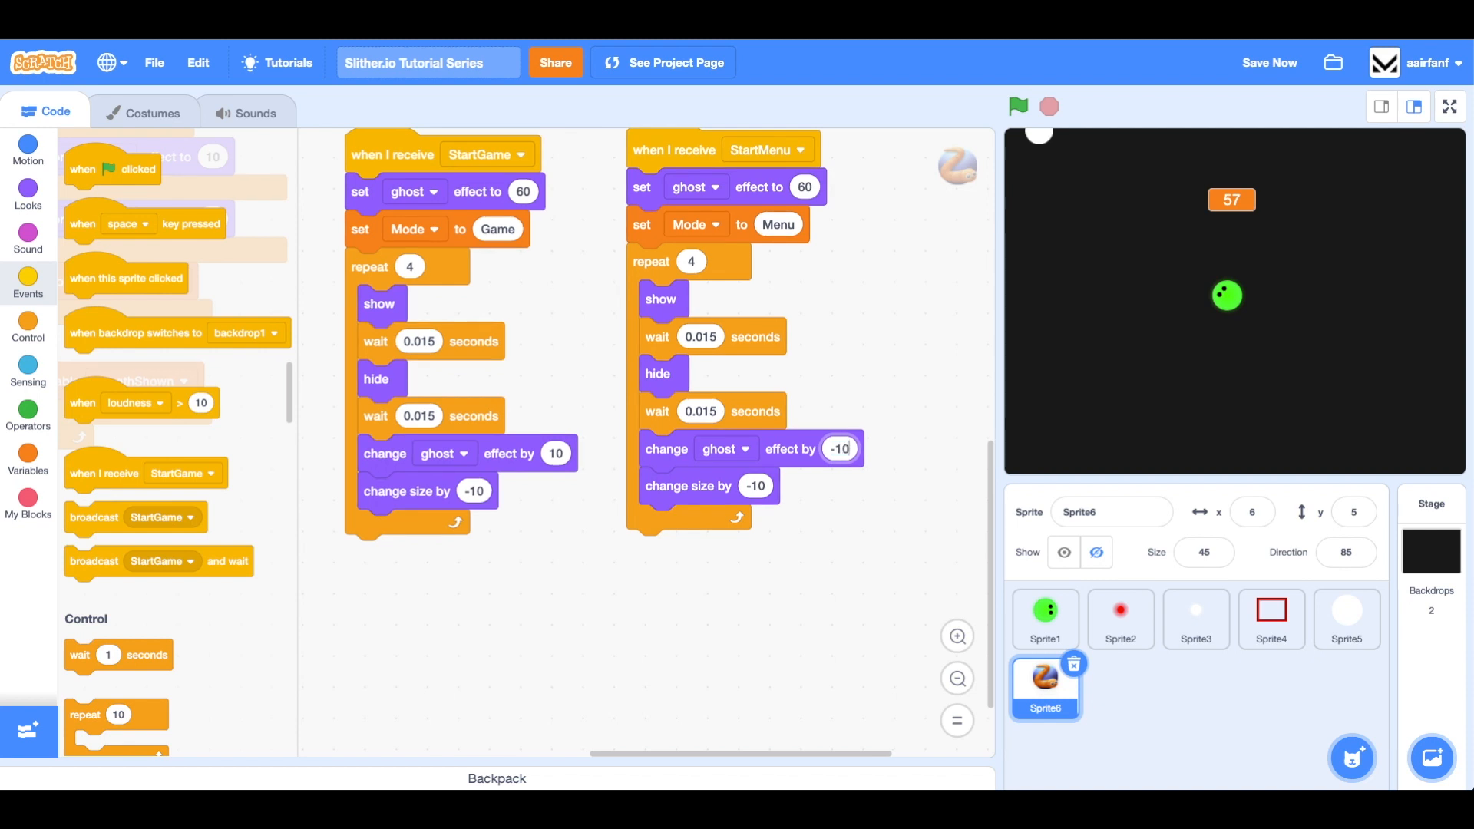
{"action": "left_click", "coordinate": [838, 448]}
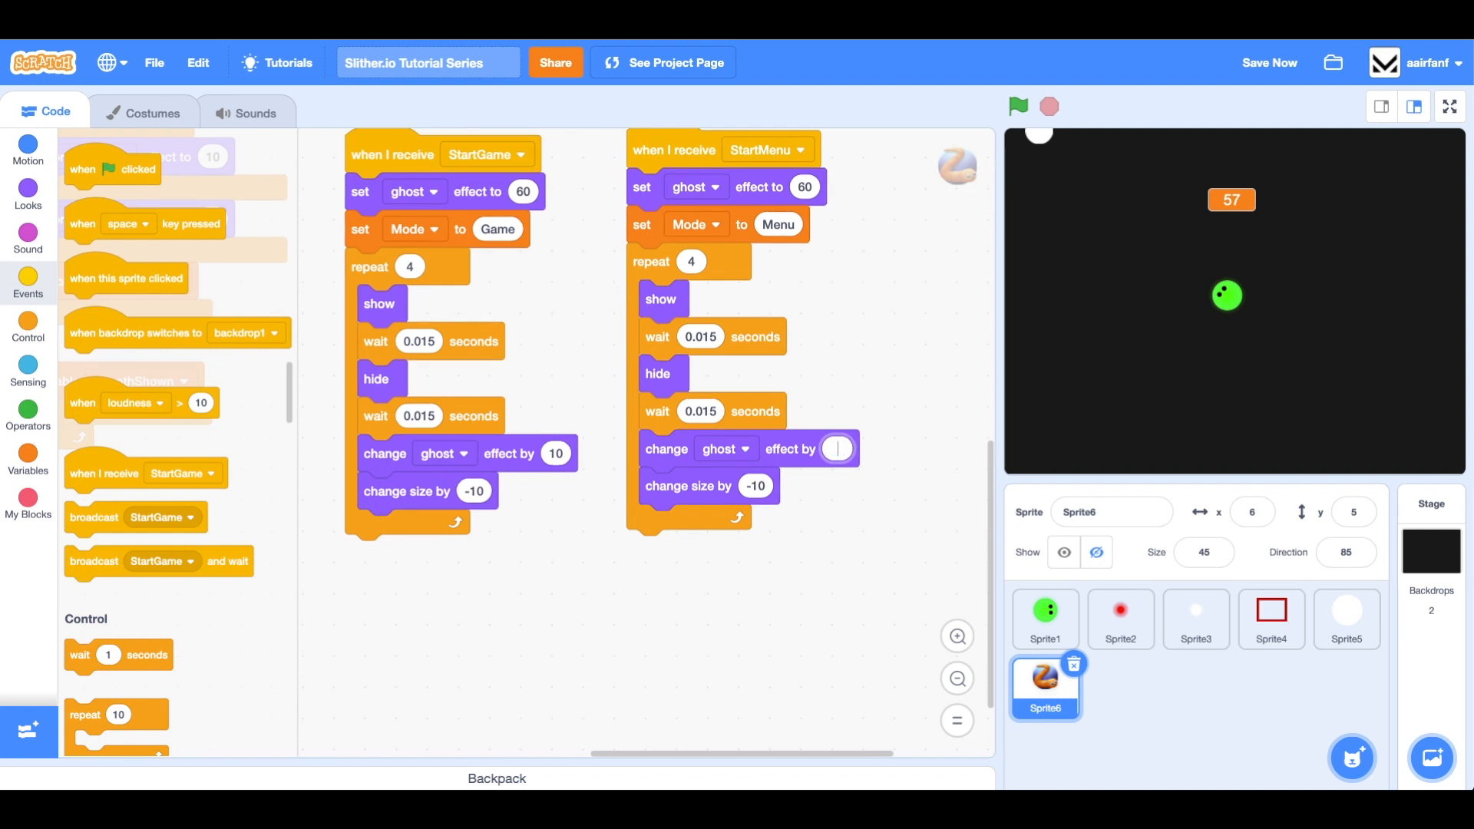
{"action": "type", "text": "-10"}
{"action": "left_click", "coordinate": [804, 186]}
{"action": "type", "text": "40"}
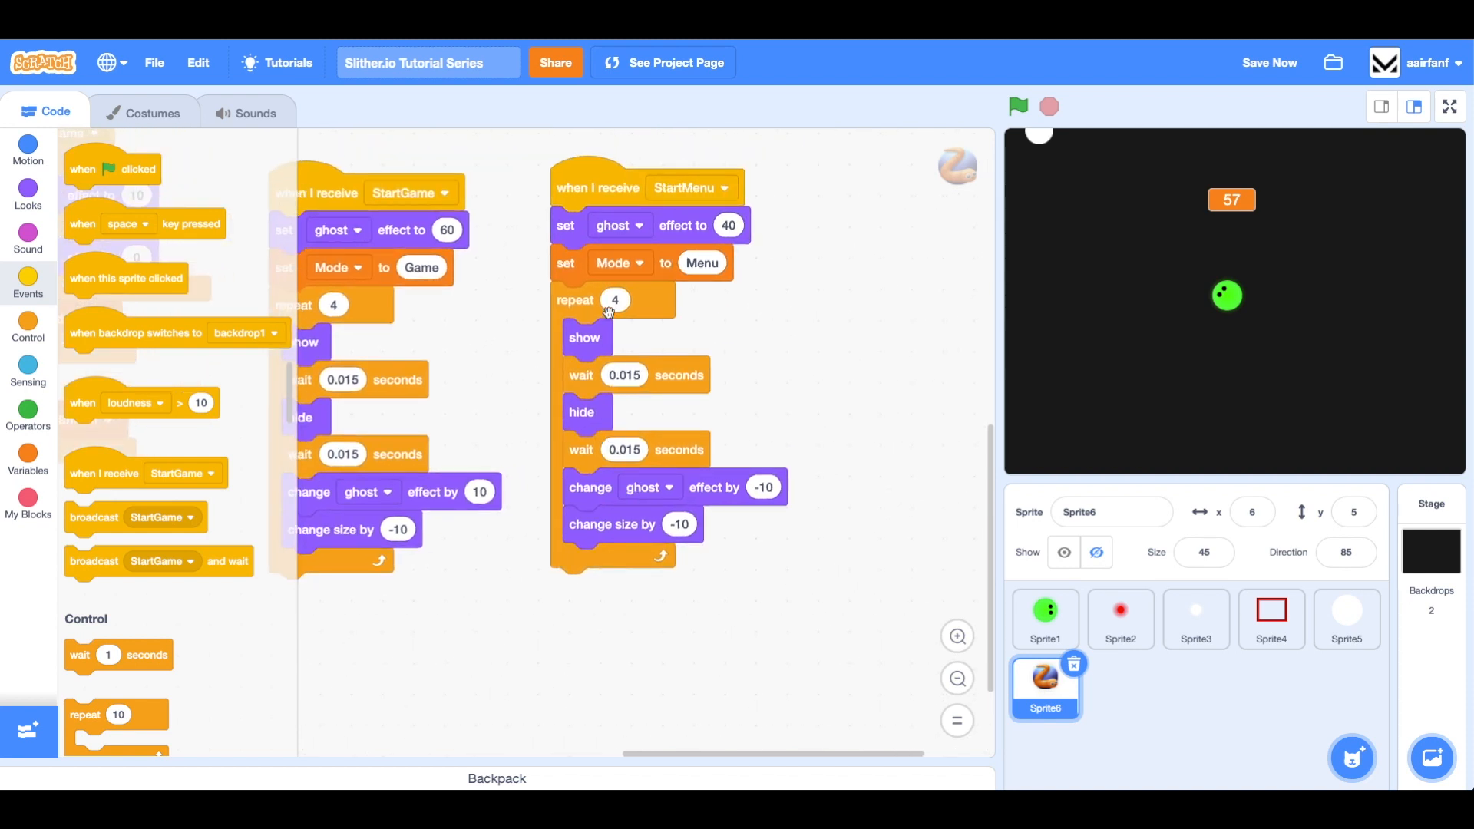
{"action": "mouse_move", "coordinate": [630, 493]}
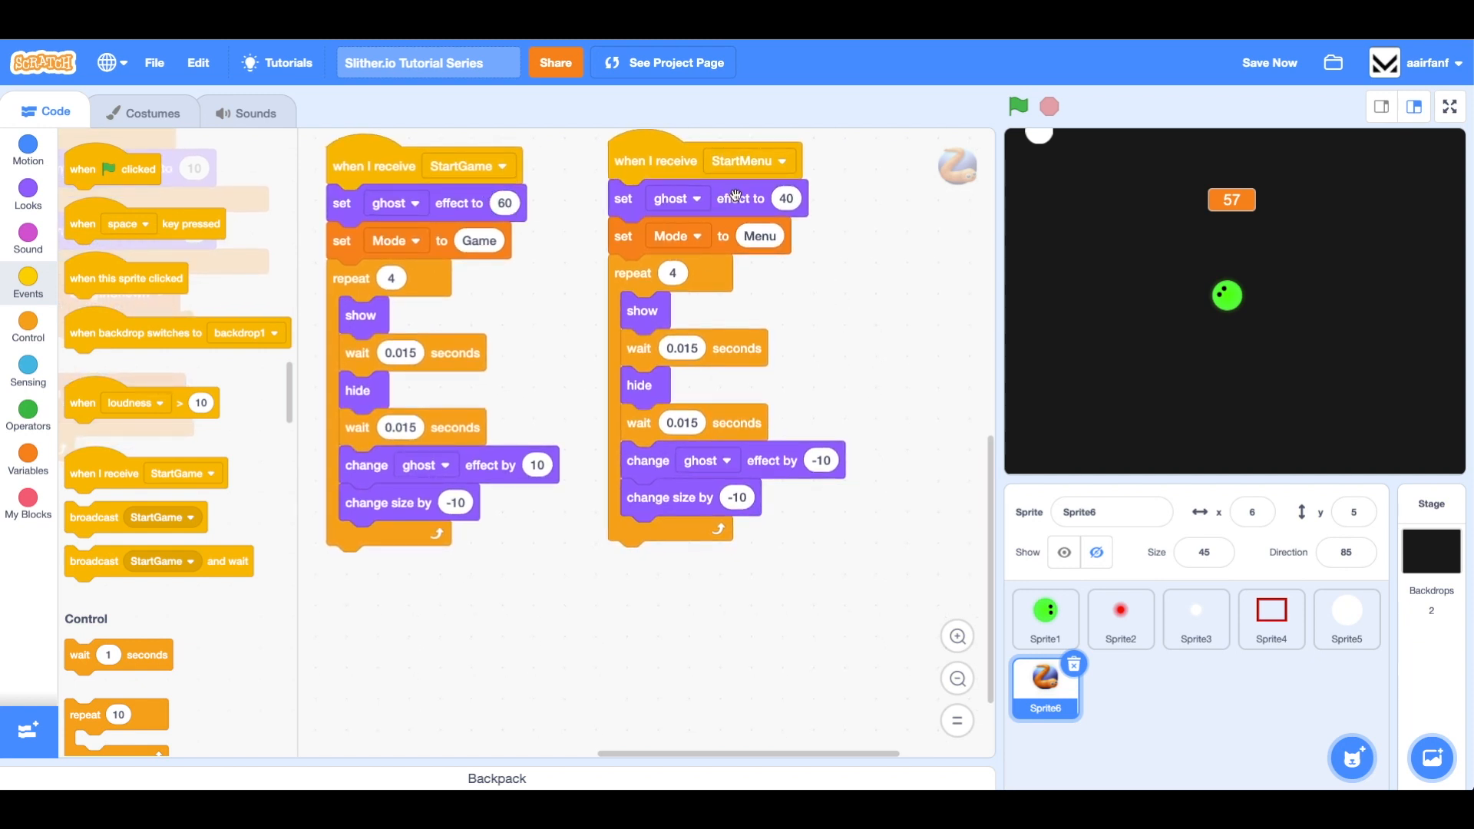
Swap hide before show in the StartMenu loop and remove its 'change size by -10' block
{"action": "scroll", "scroll_direction": "down", "scroll_amount": 3}
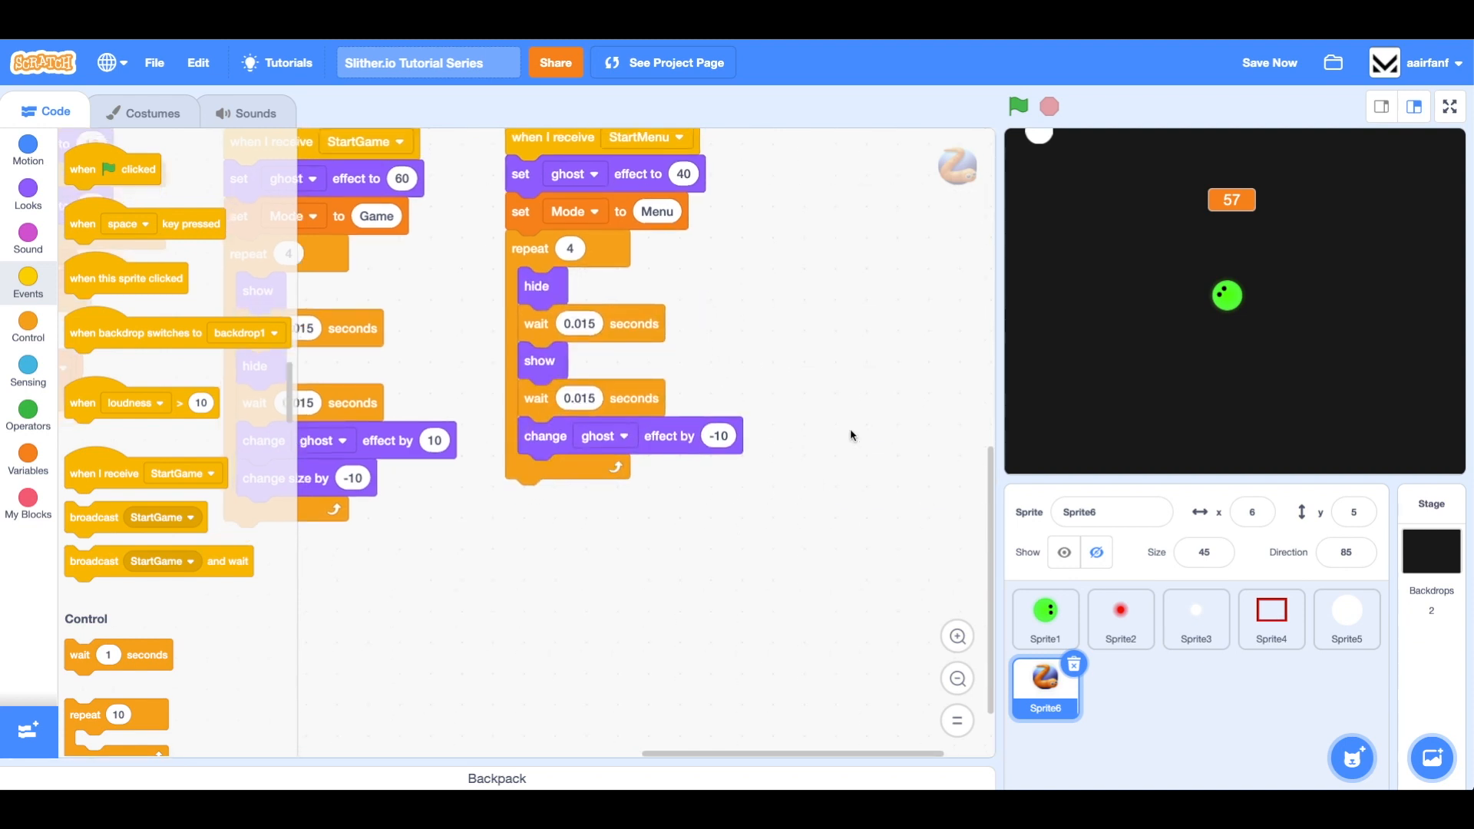
Start the game with the green flag and play it full screen
{"action": "left_click", "coordinate": [1018, 106]}
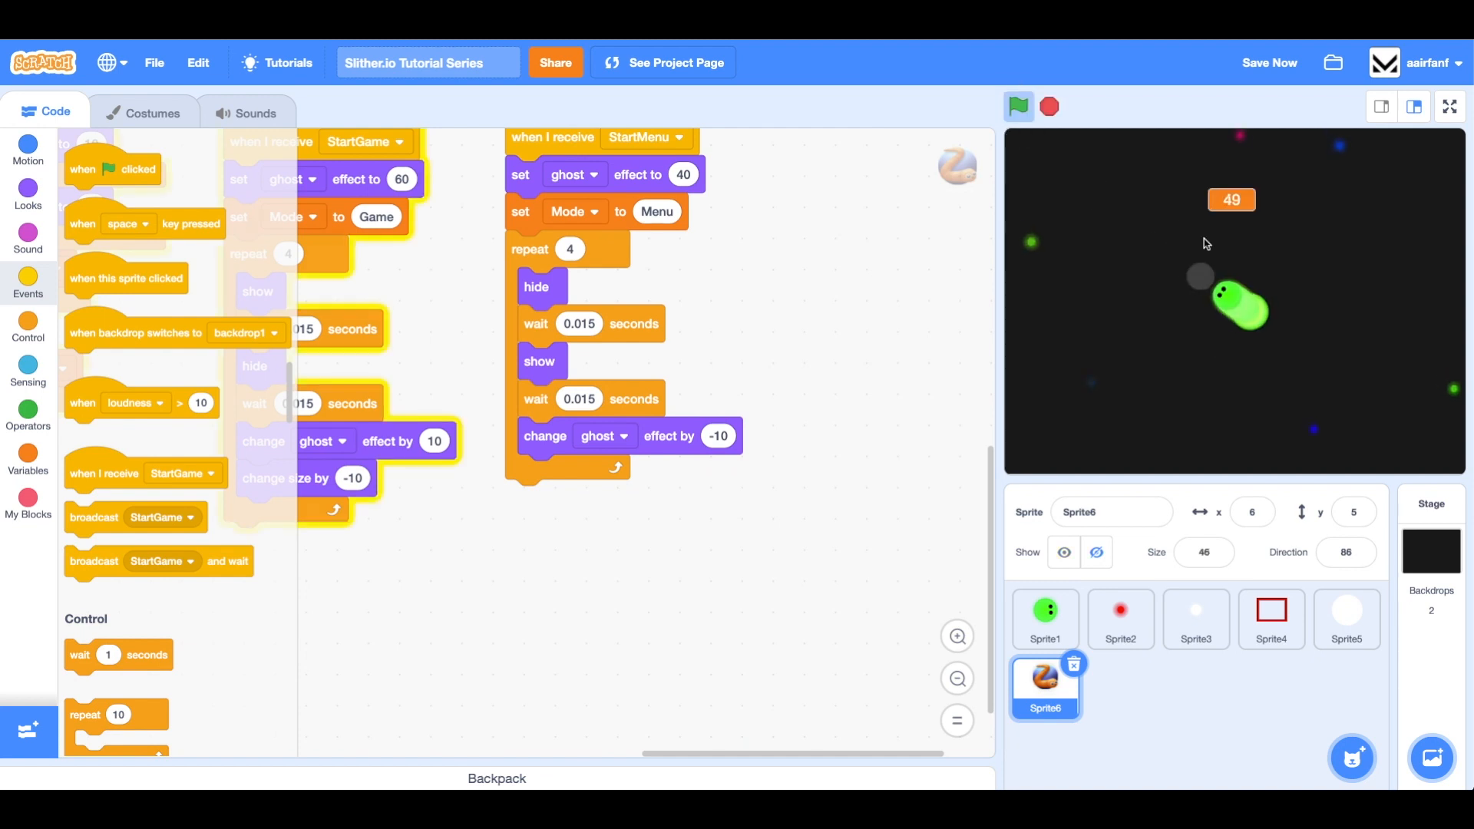
{"action": "left_click", "coordinate": [1448, 106]}
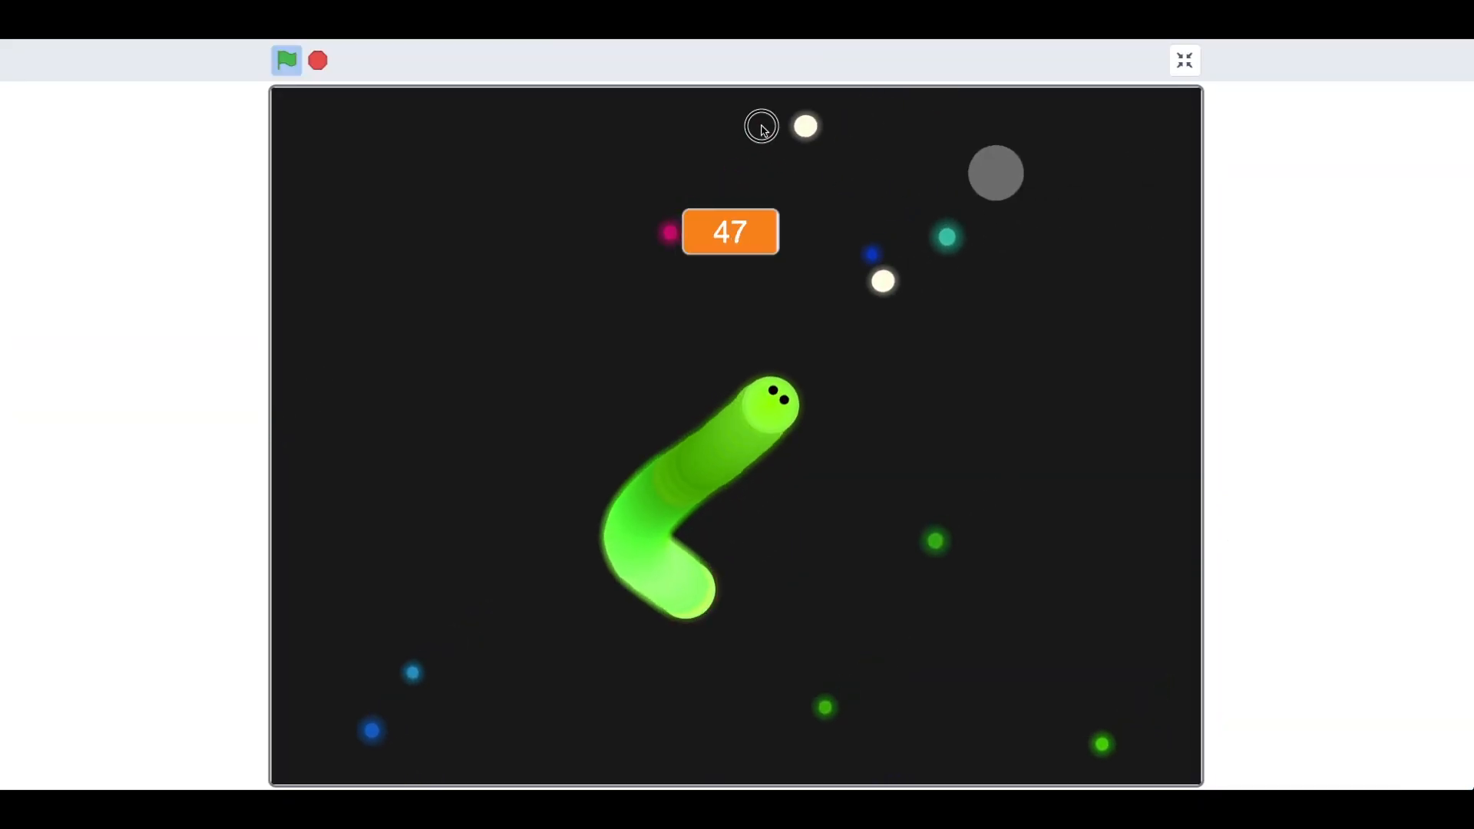
{"action": "mouse_move", "coordinate": [714, 102]}
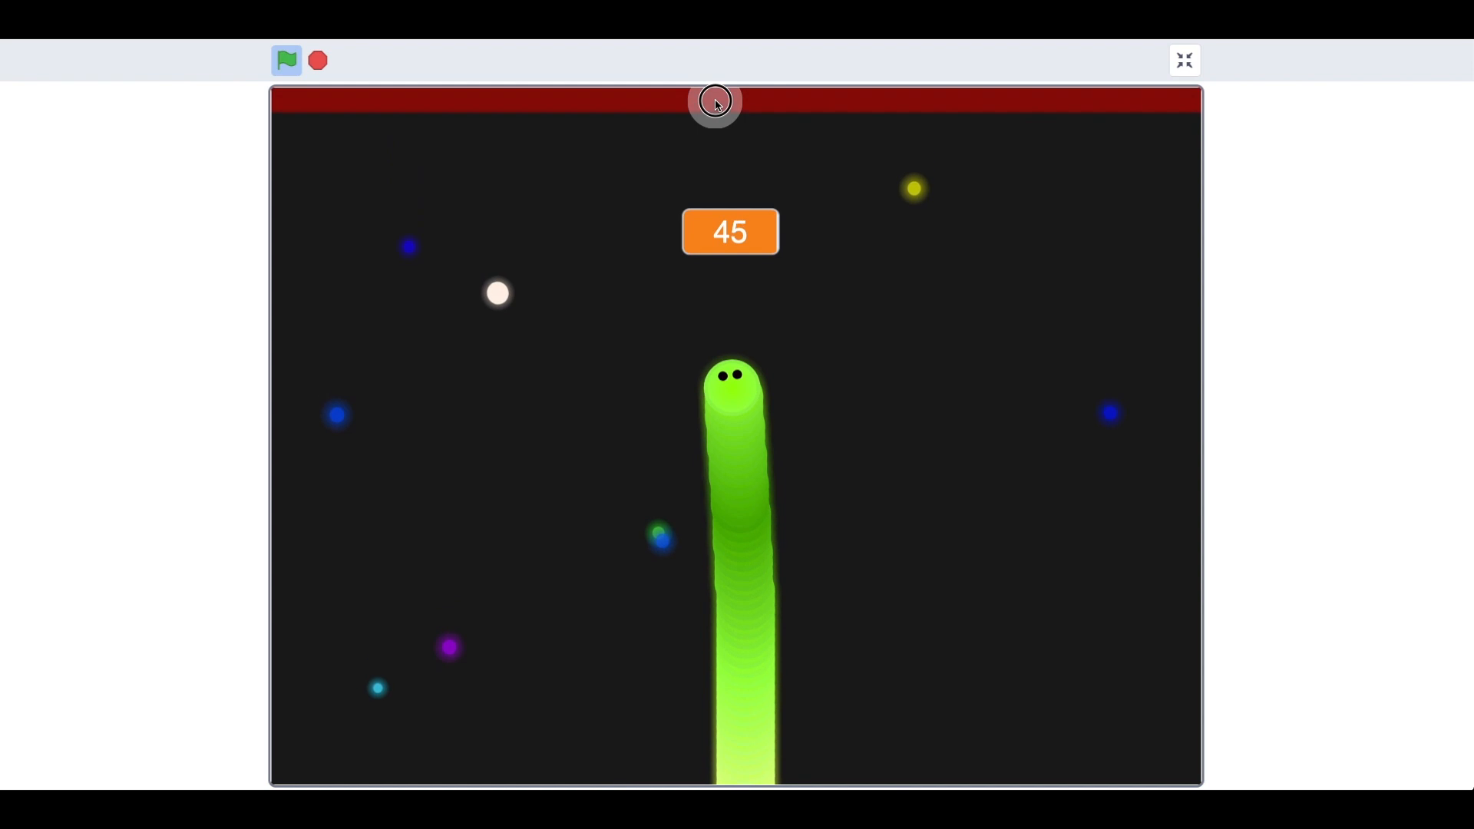